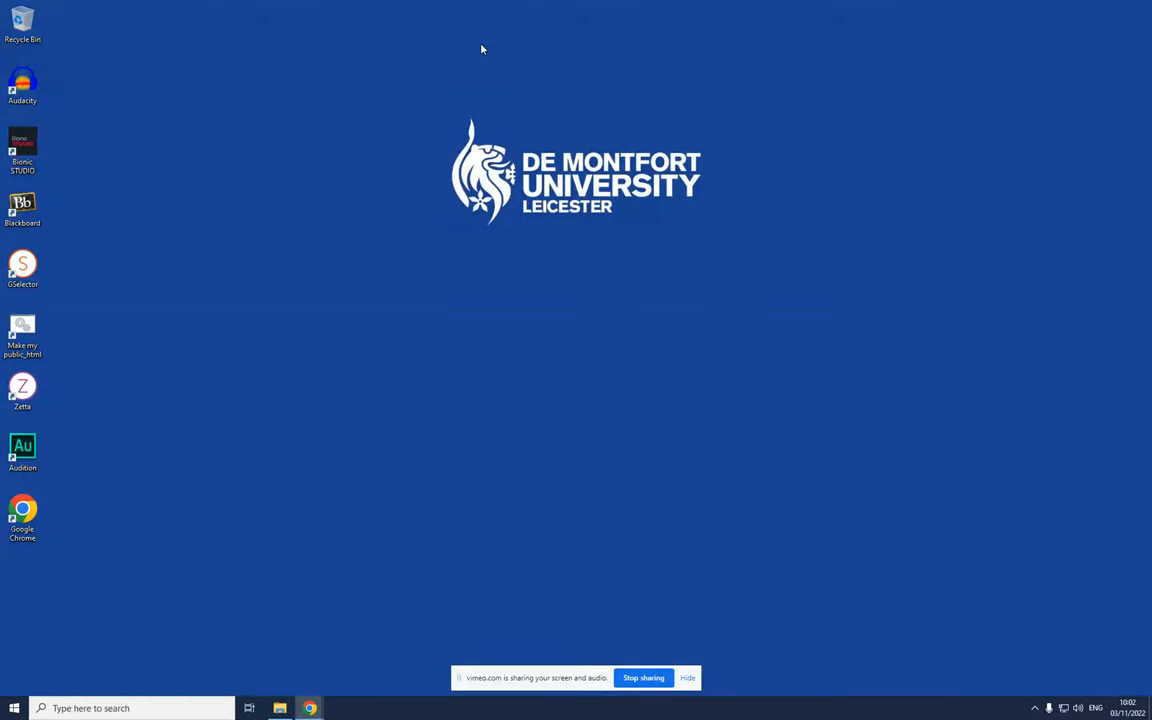
pyautogui.moveTo(447, 100)
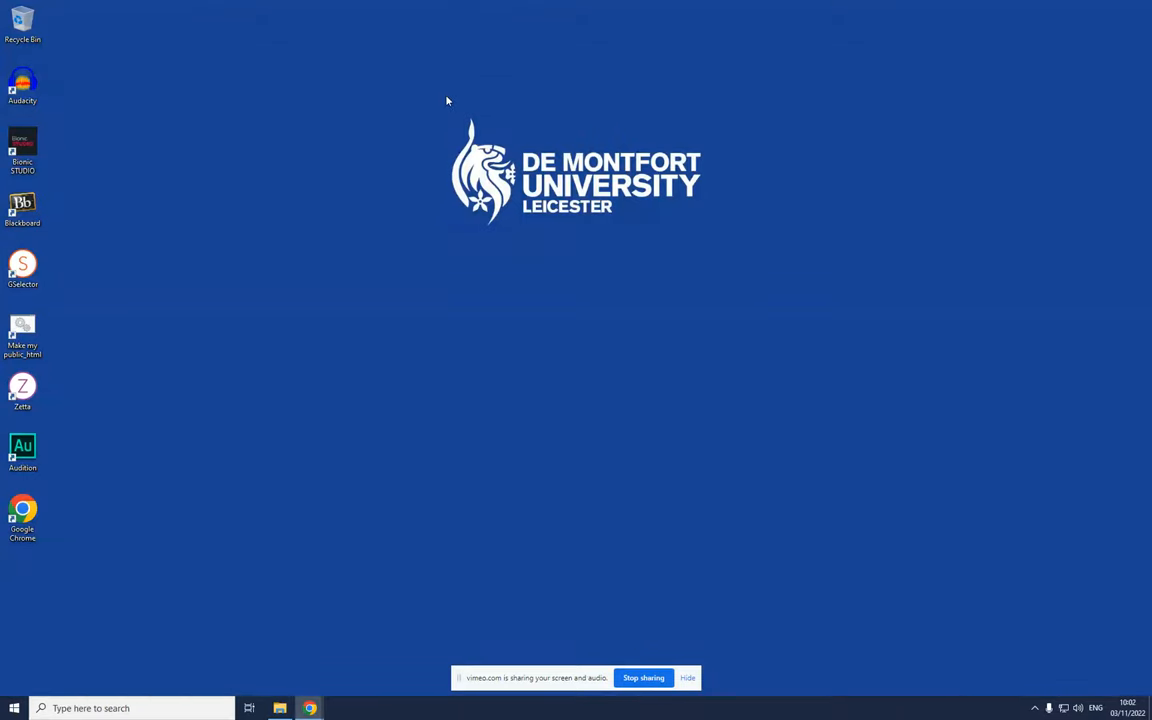
pyautogui.moveTo(447, 107)
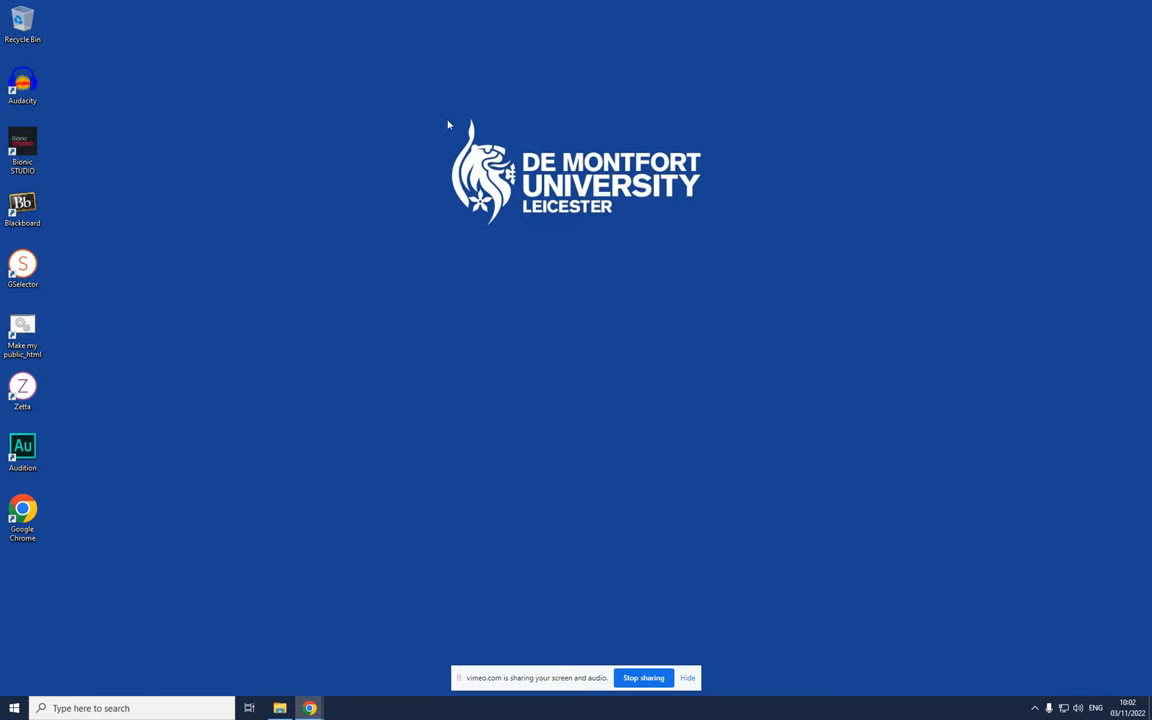
pyautogui.moveTo(330, 369)
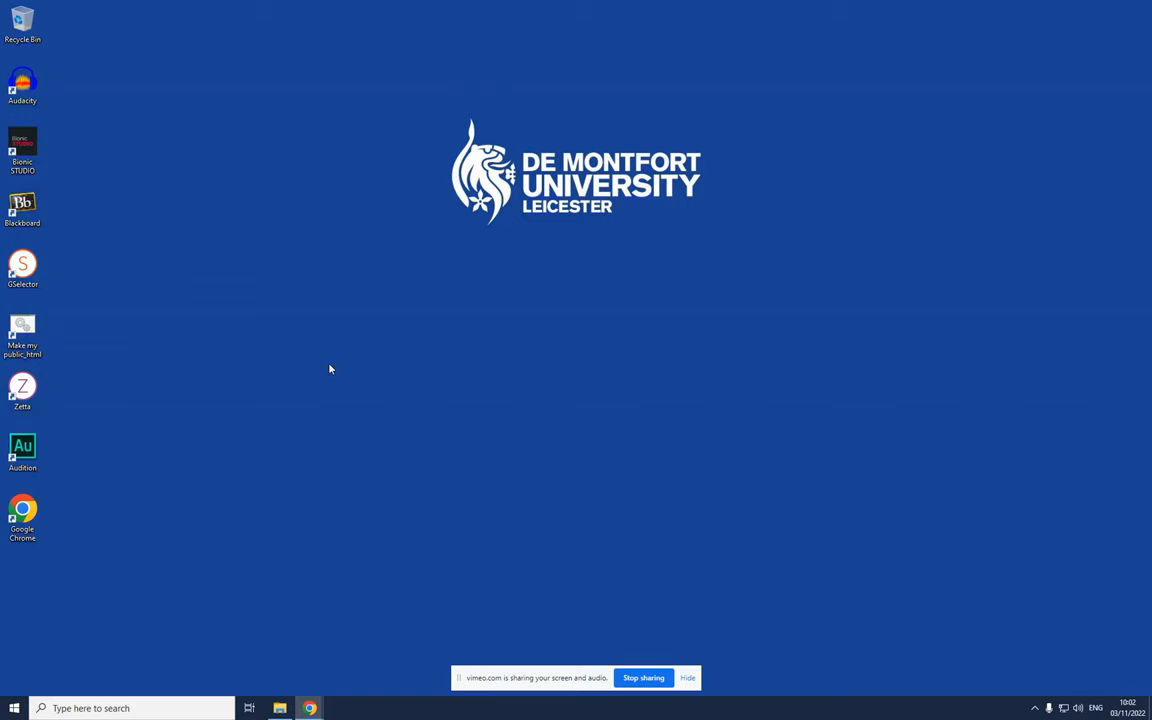
# - Launch Adobe Audition from its desktop shortcut and open the Edit menu
pyautogui.click(22, 452)
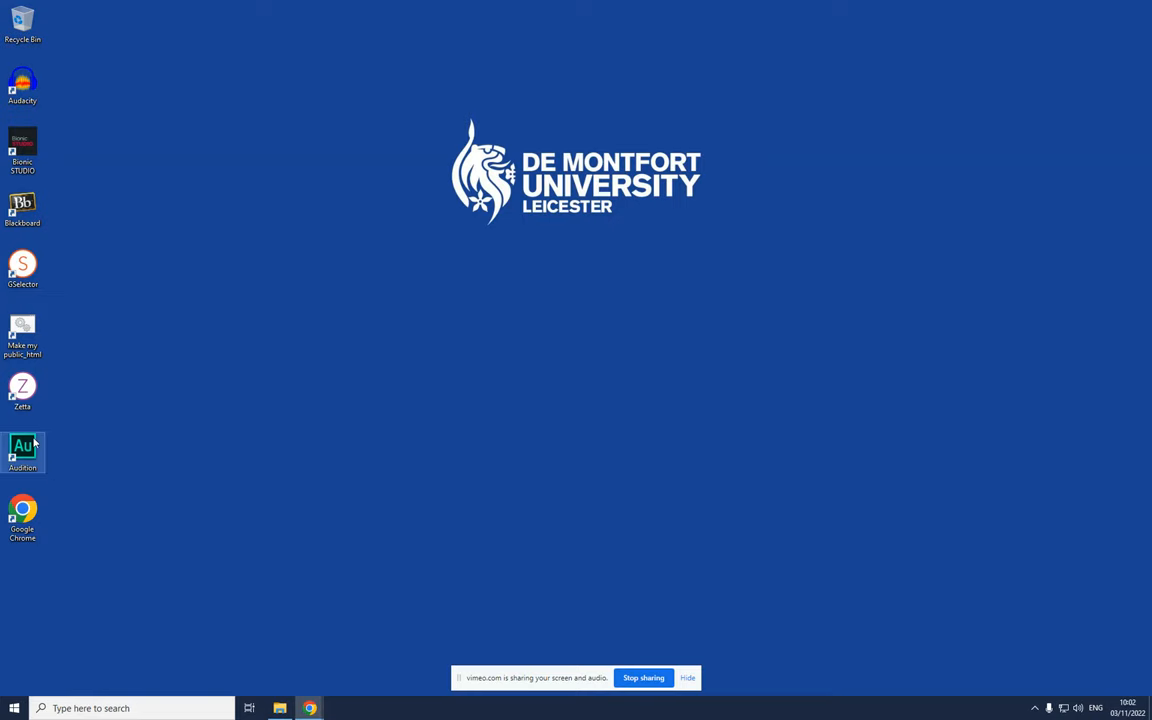
pyautogui.doubleClick(22, 452)
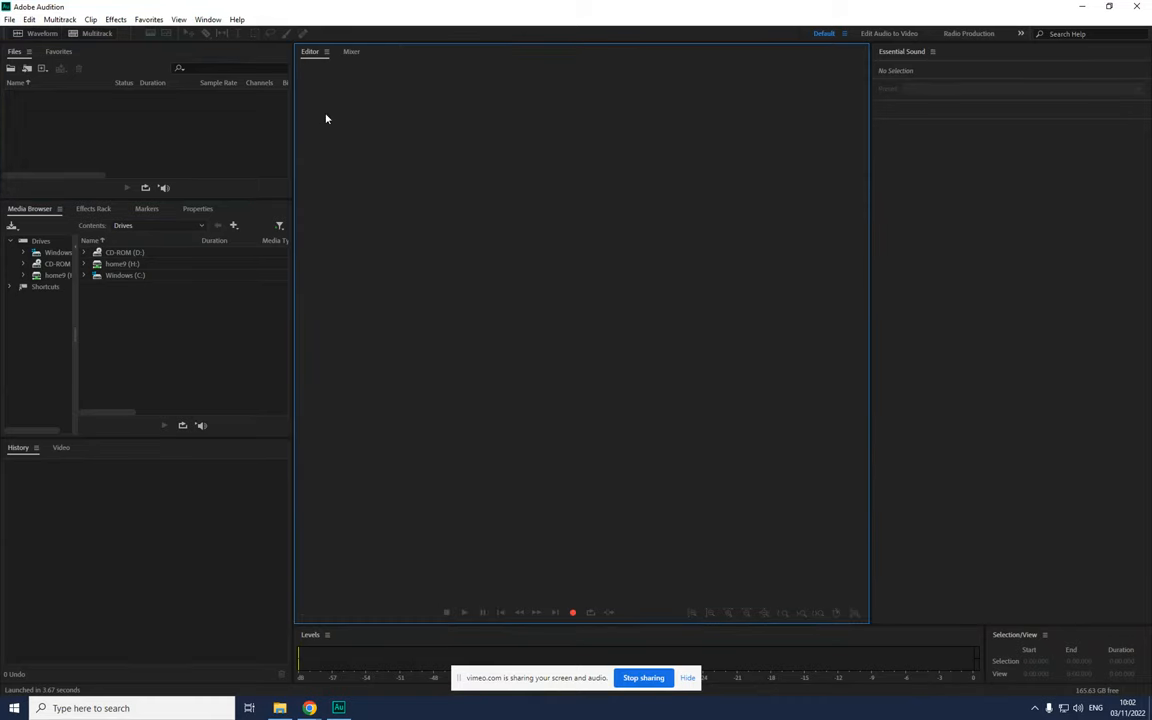
pyautogui.moveTo(260, 527)
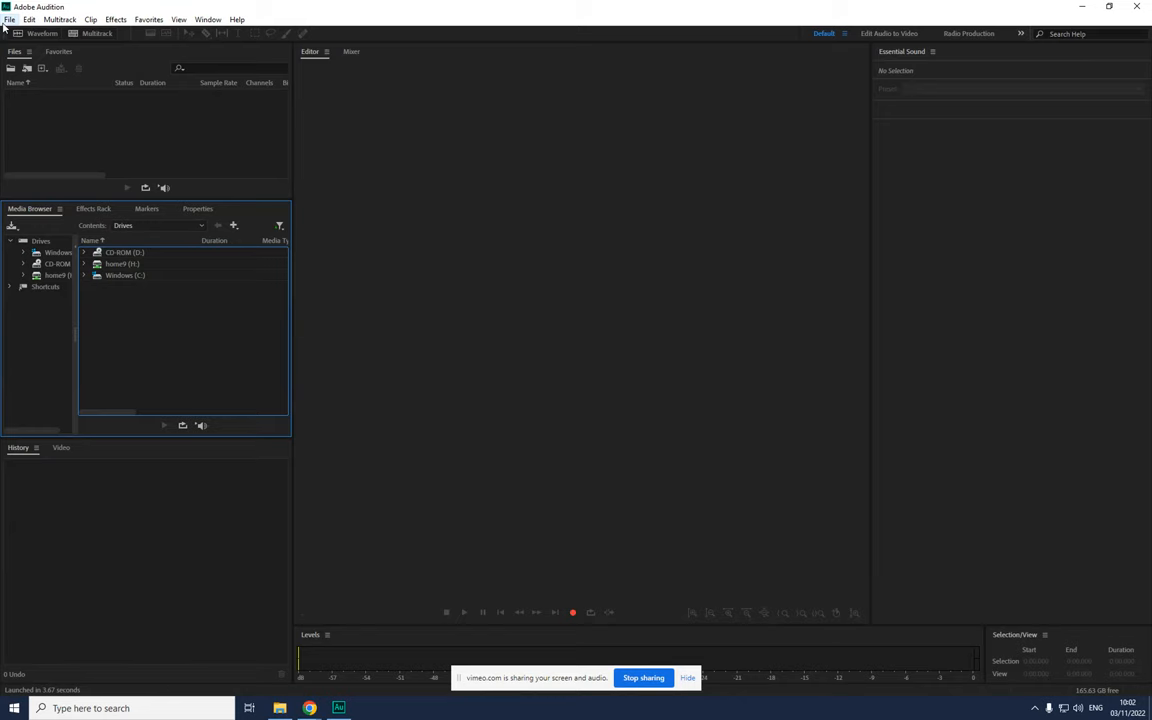
pyautogui.click(29, 19)
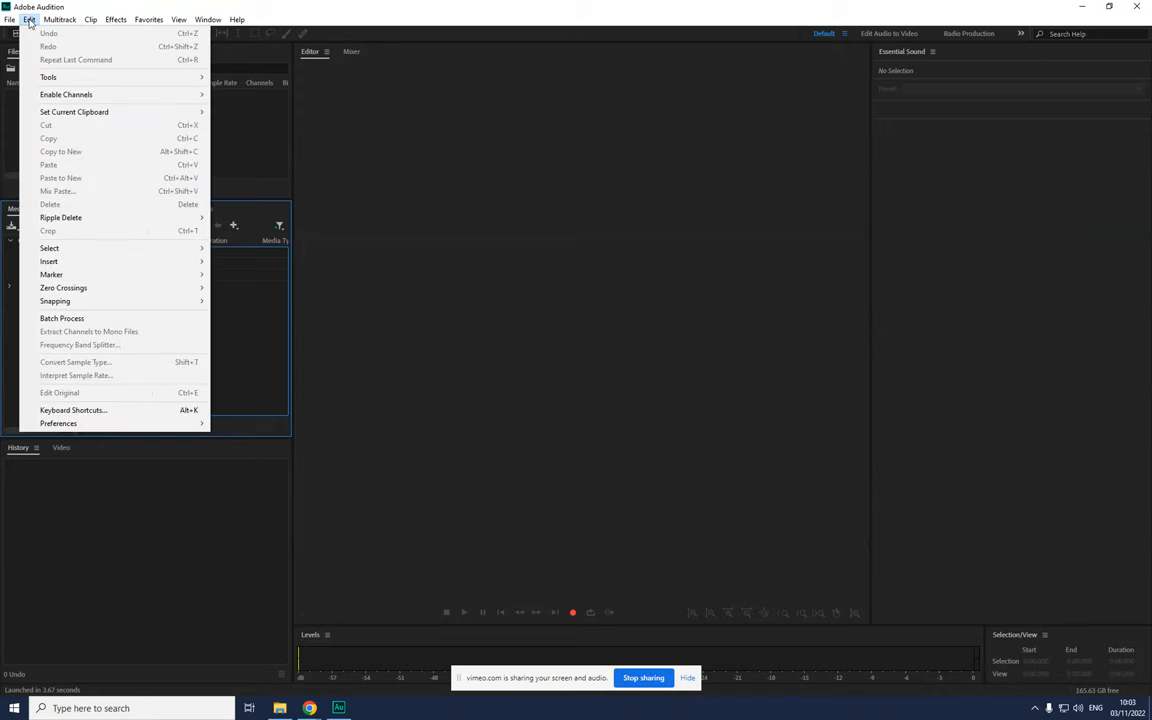
pyautogui.moveTo(58, 423)
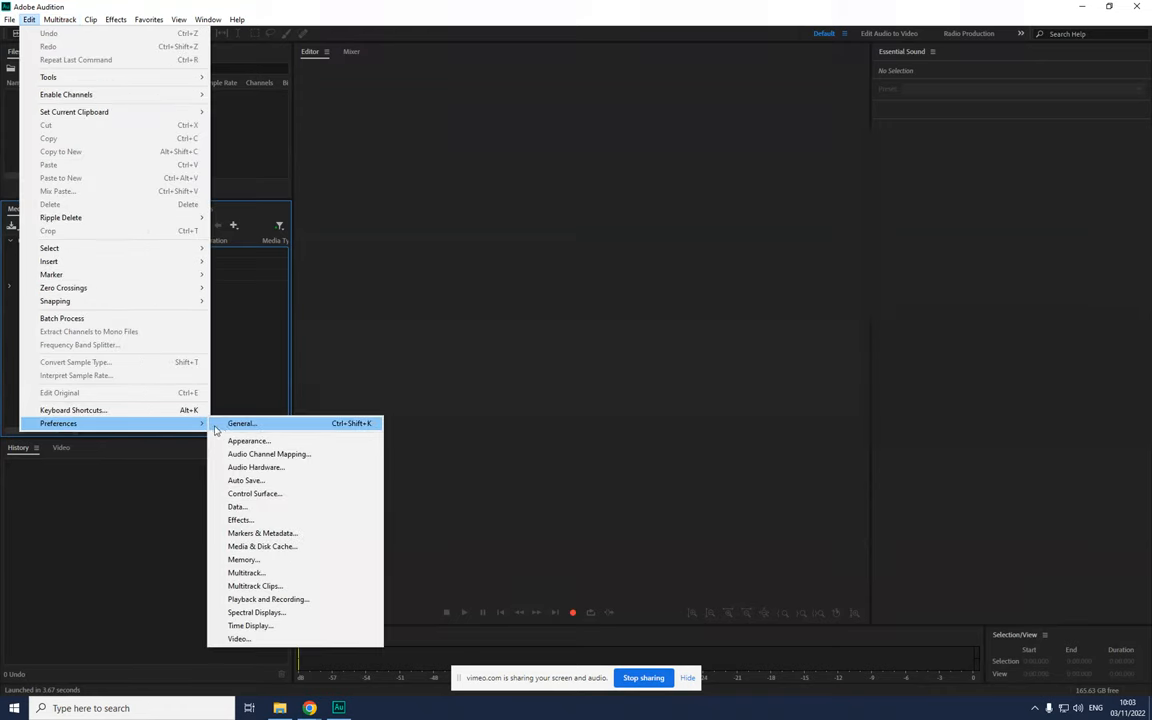
# - Review Audio Hardware preferences, keeping Livewire In 03 input and Livewire Out 02 output
pyautogui.click(241, 423)
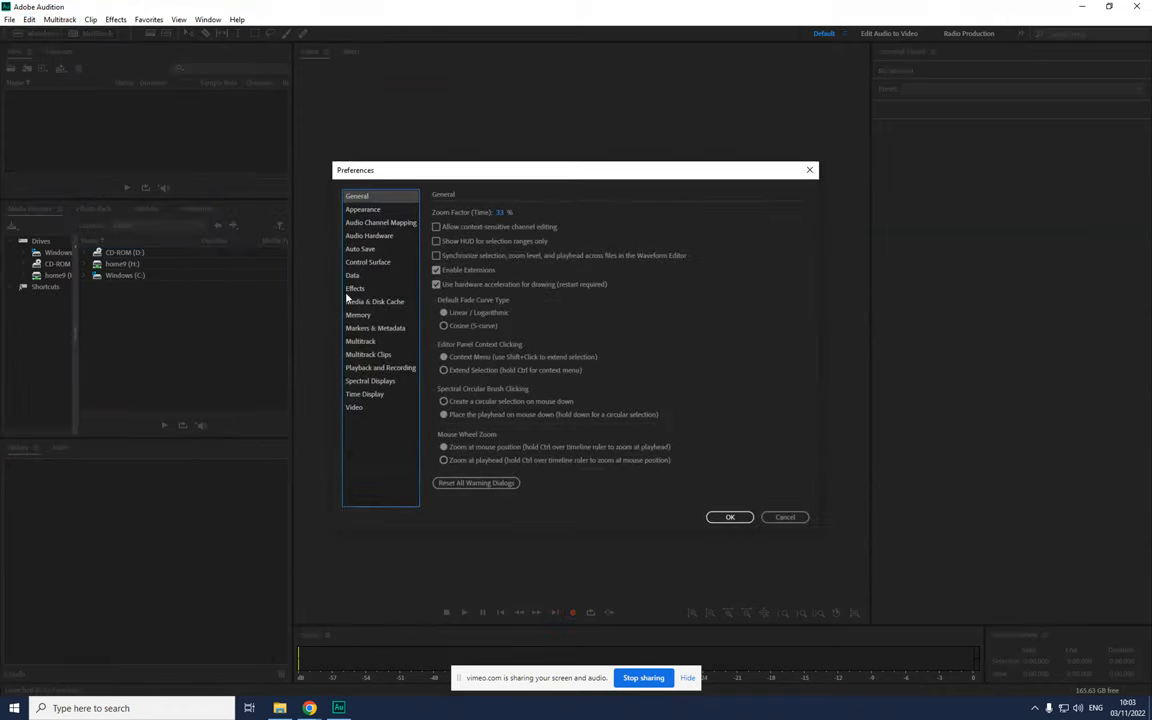
pyautogui.click(369, 235)
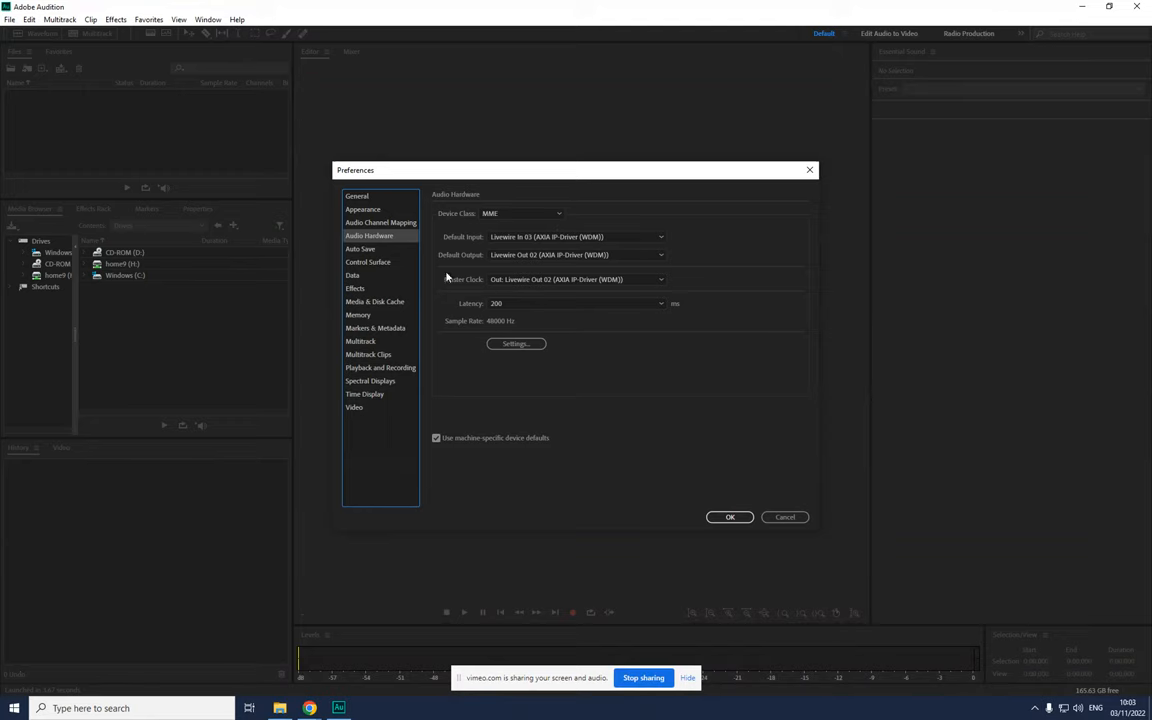
pyautogui.moveTo(486, 279)
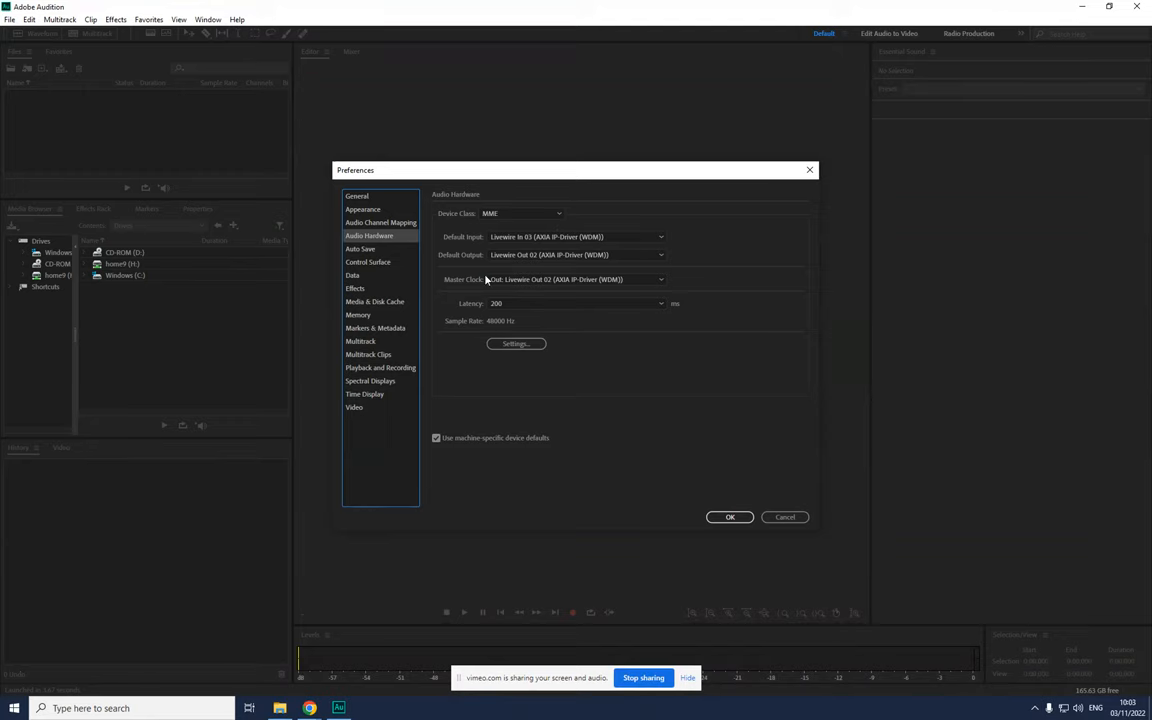
pyautogui.click(577, 236)
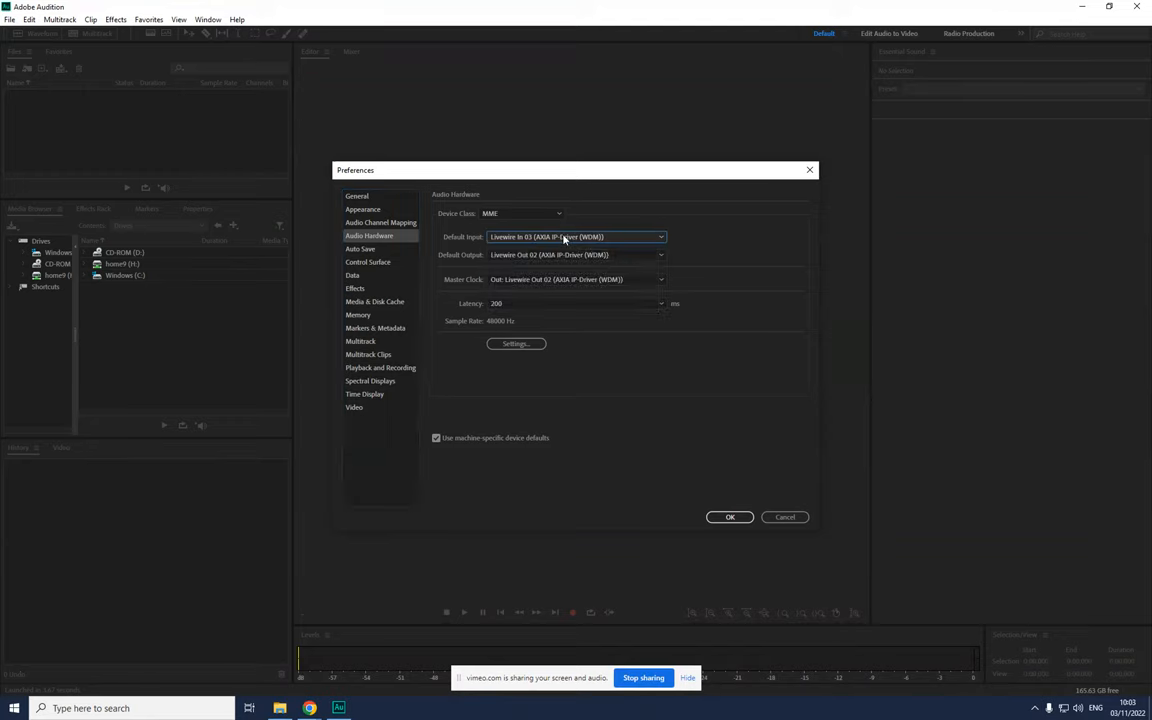
pyautogui.click(576, 237)
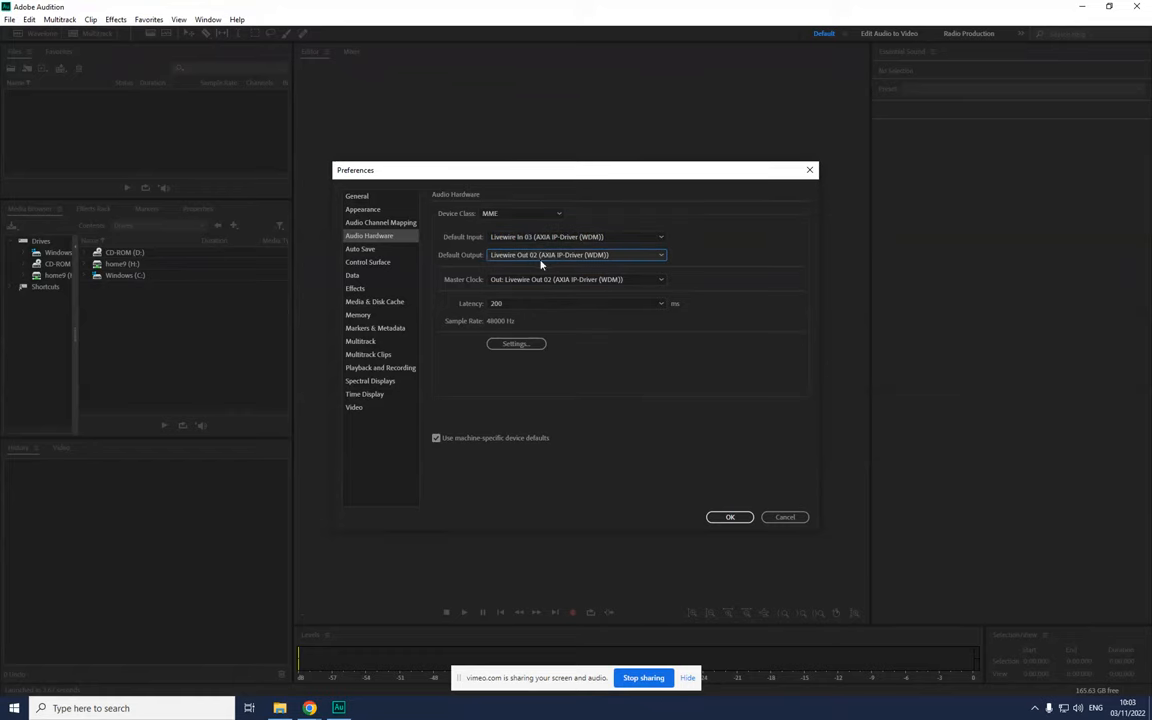
pyautogui.moveTo(525, 214)
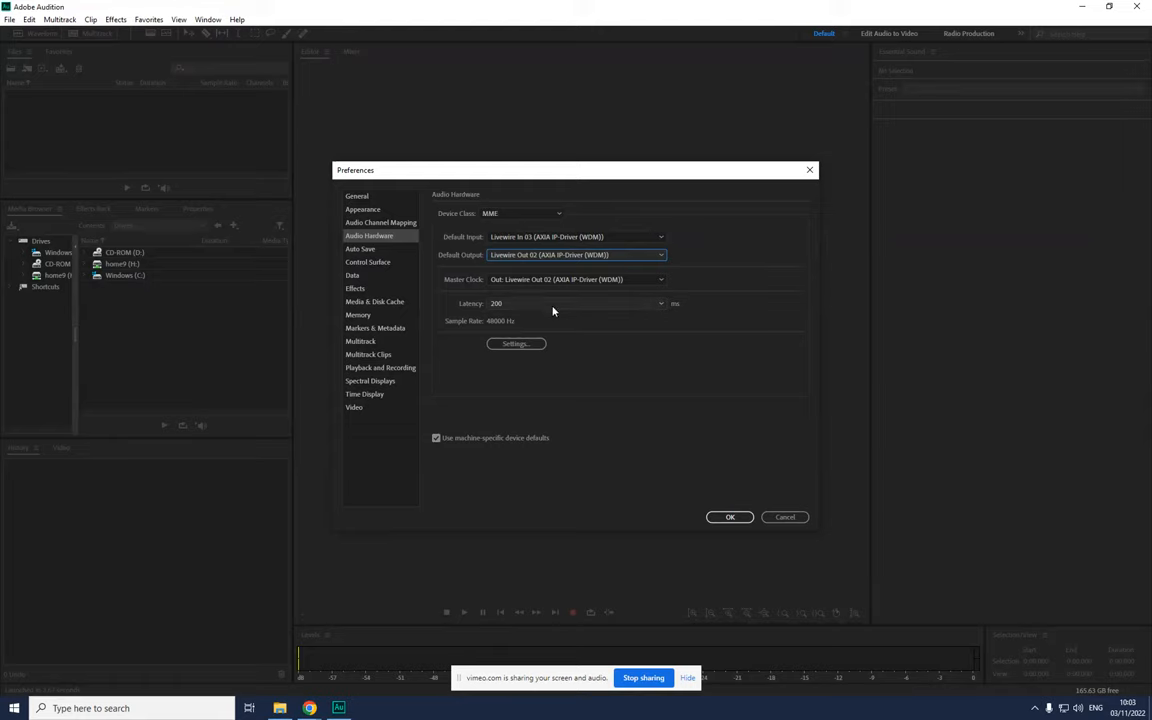
pyautogui.moveTo(573, 254)
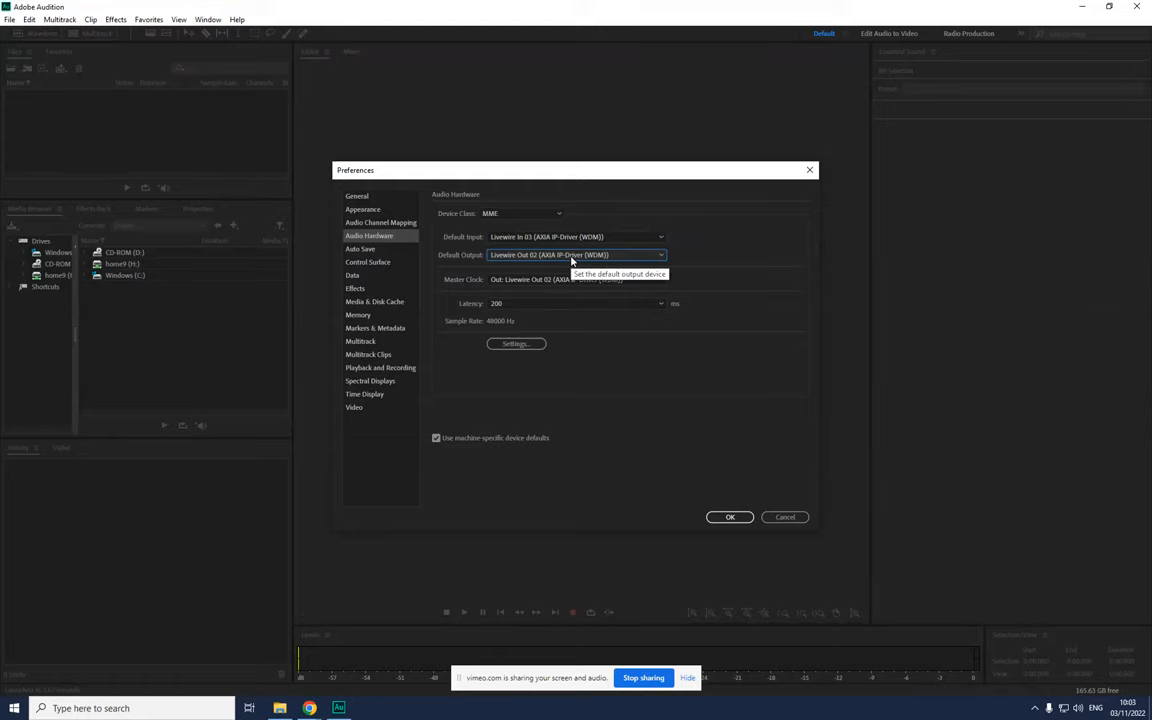
pyautogui.click(575, 254)
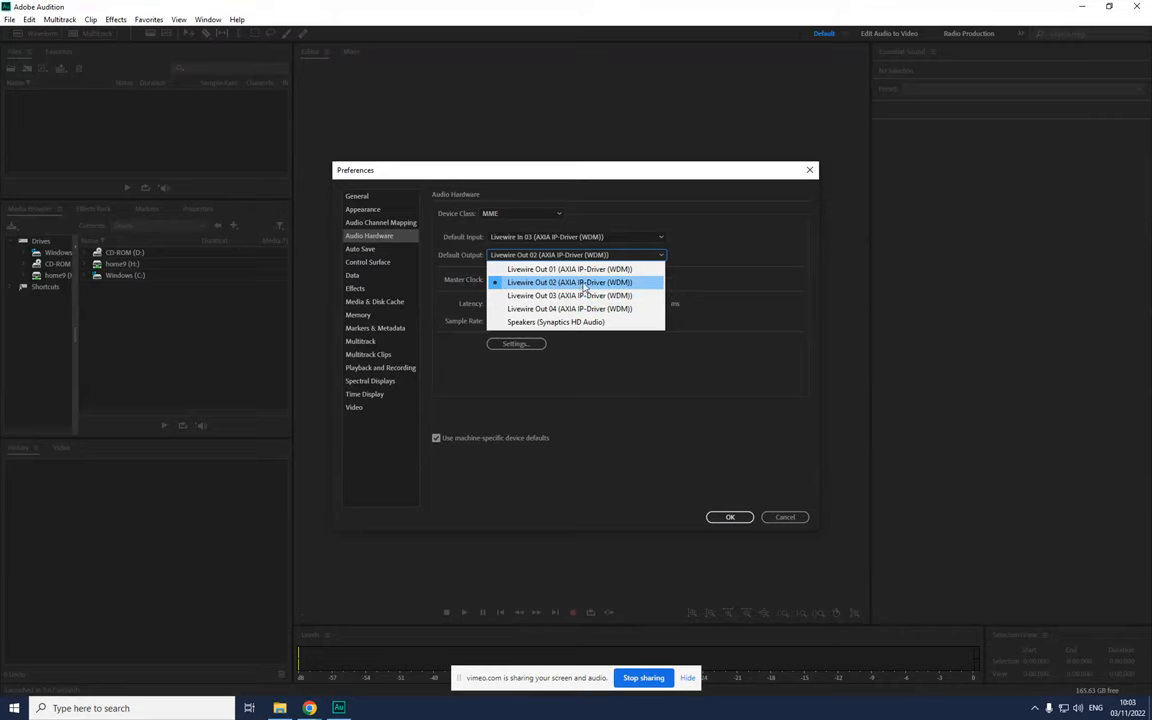
pyautogui.click(569, 282)
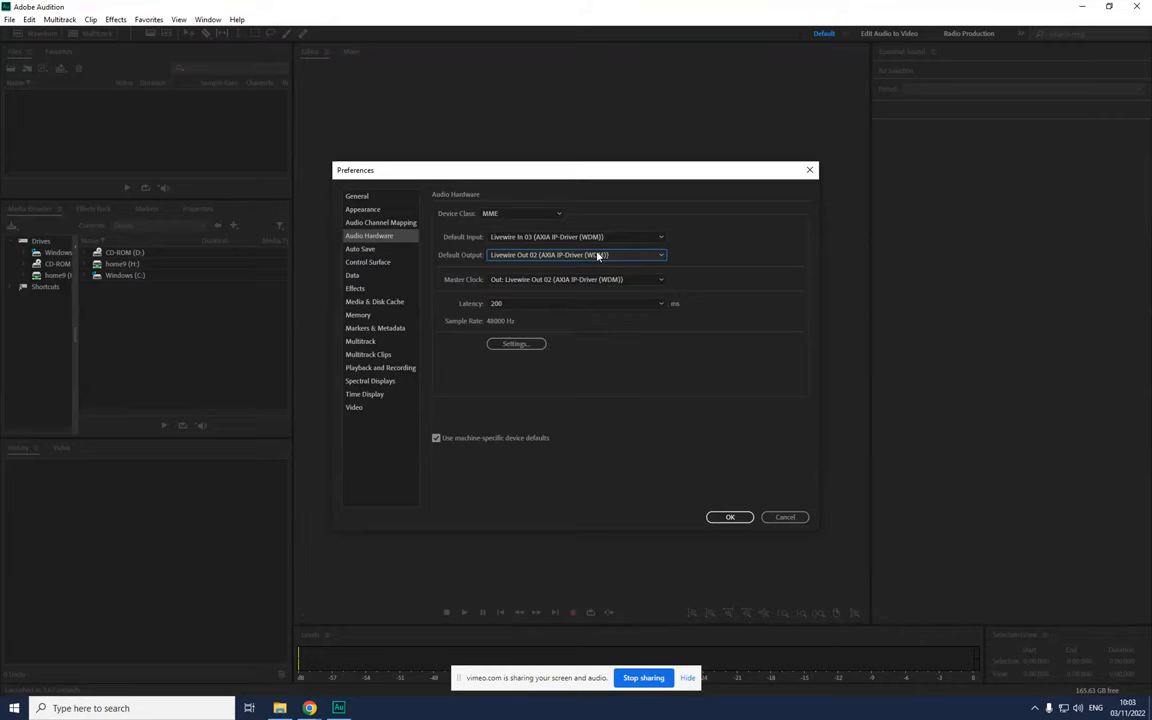
pyautogui.moveTo(578, 237)
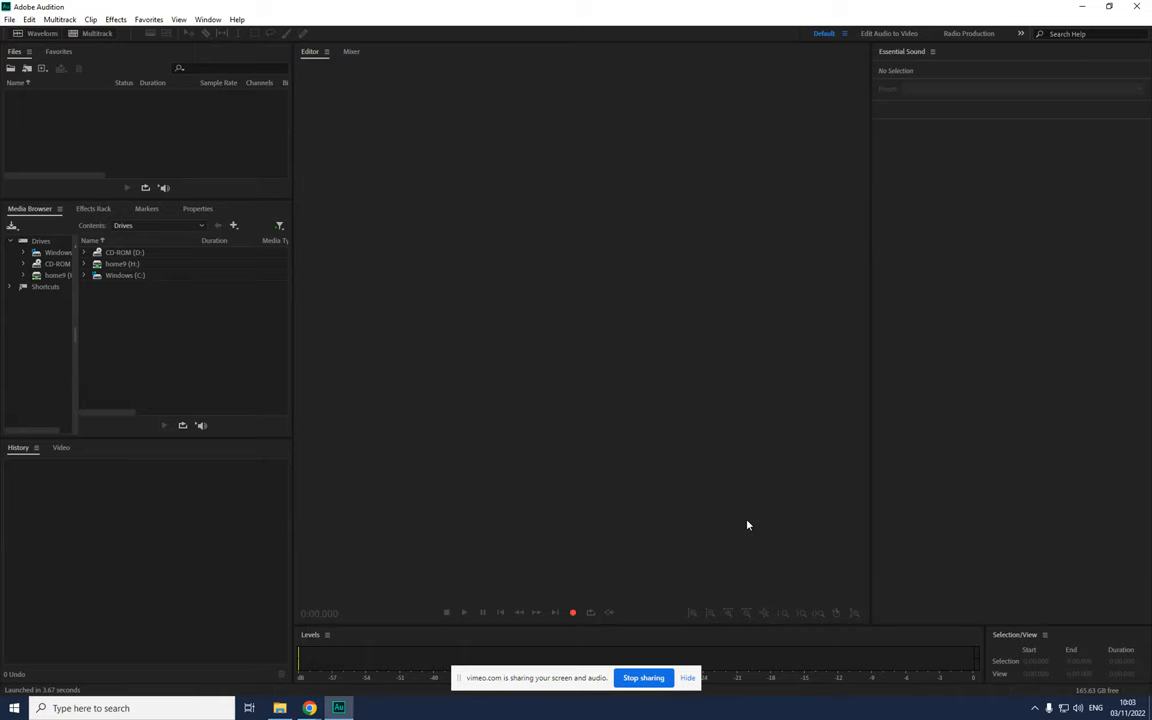
pyautogui.moveTo(623, 605)
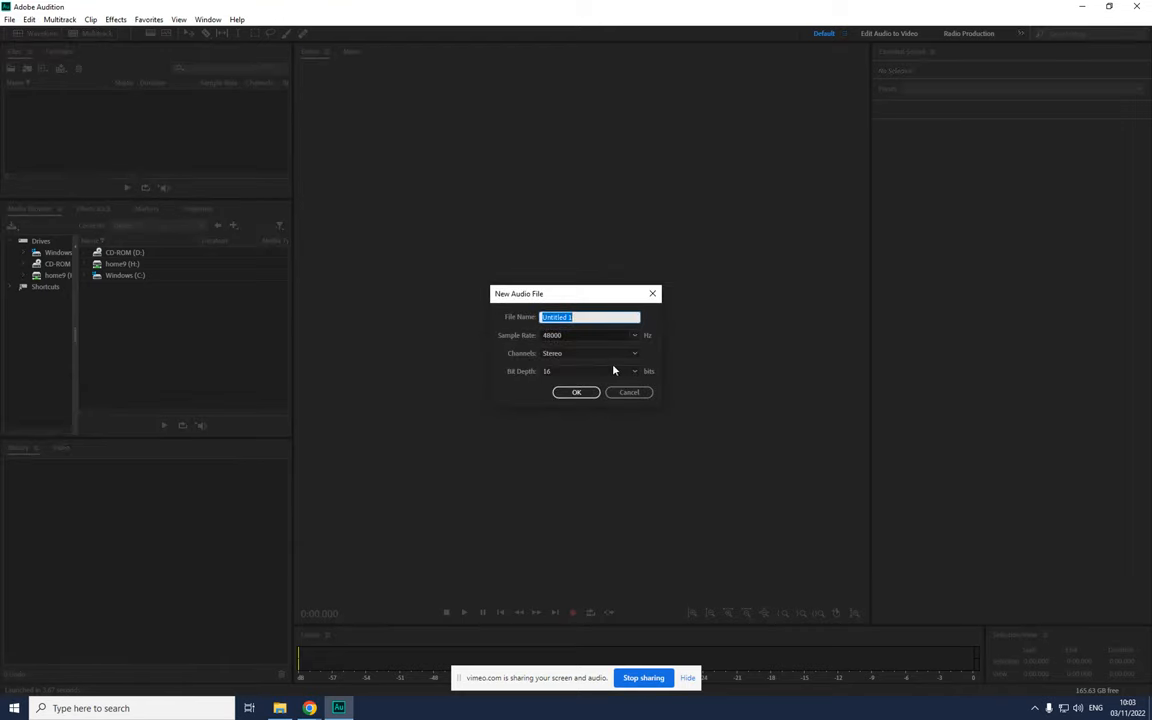
# - Name the new audio file pod1, choose a 44100 Hz sample rate, and confirm
pyautogui.write('pod1')
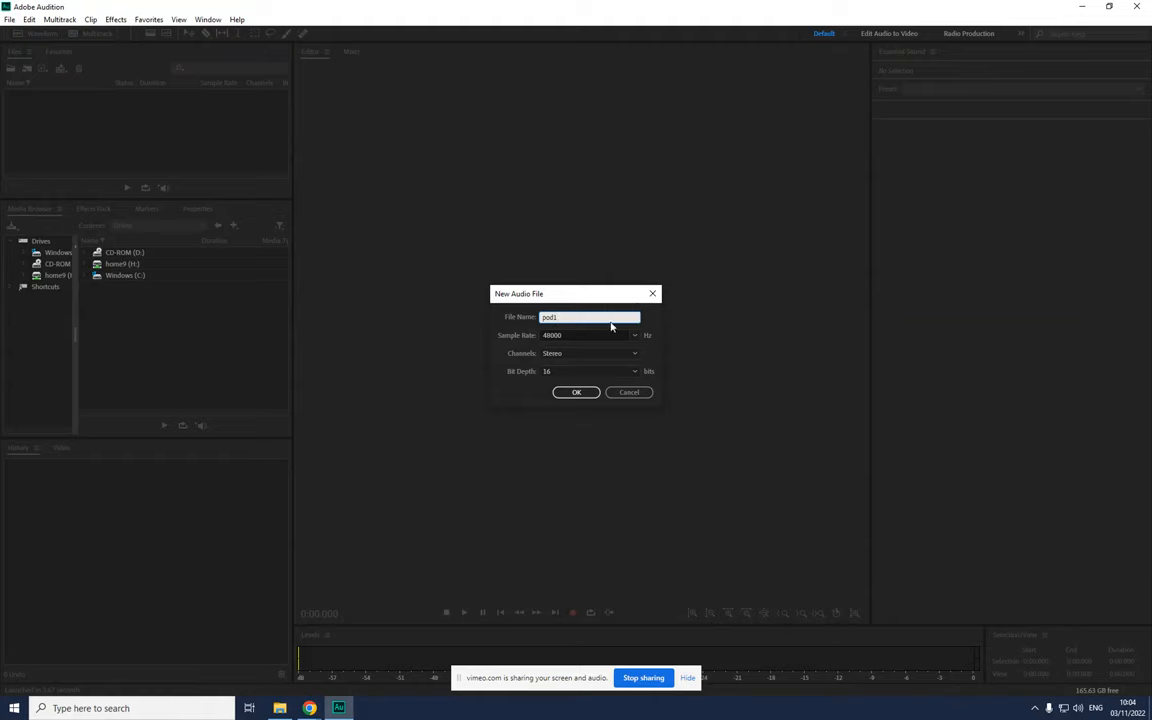
pyautogui.click(634, 335)
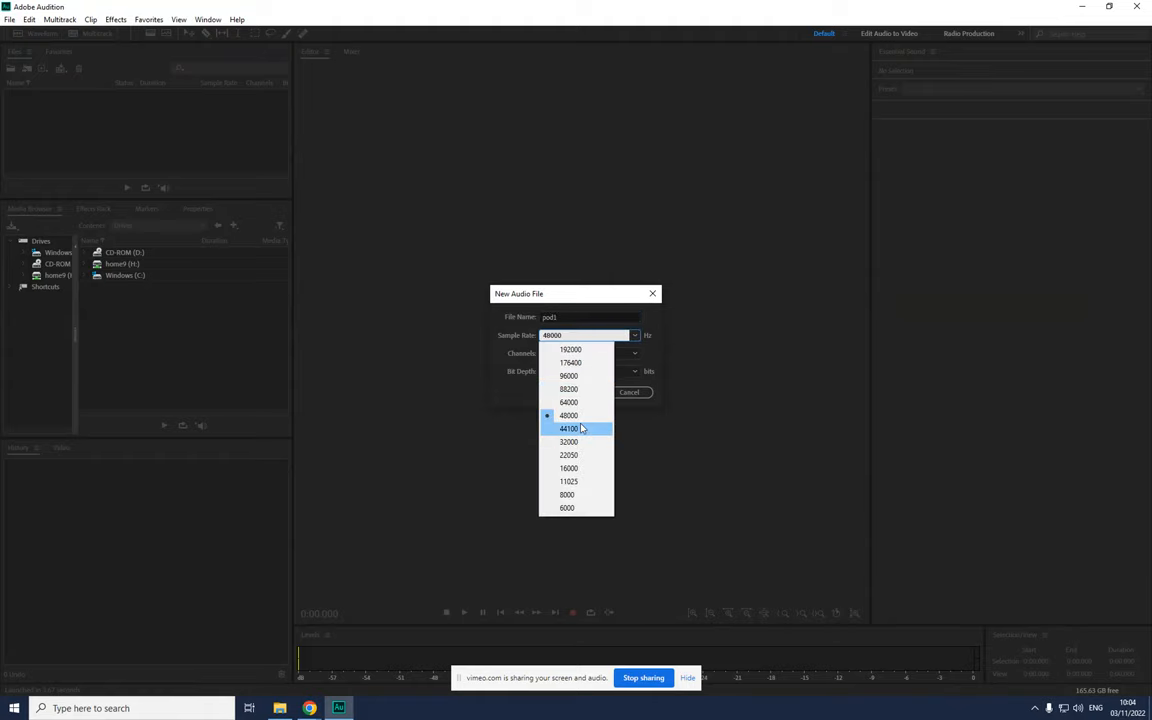
pyautogui.click(568, 428)
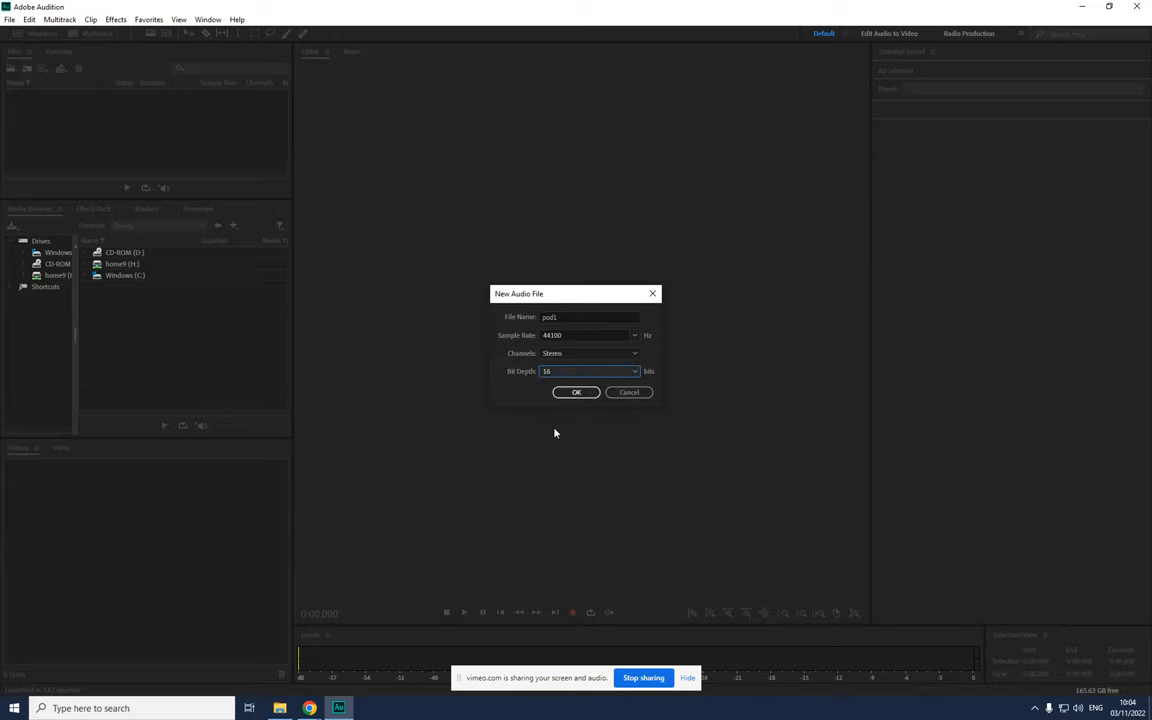
pyautogui.click(576, 392)
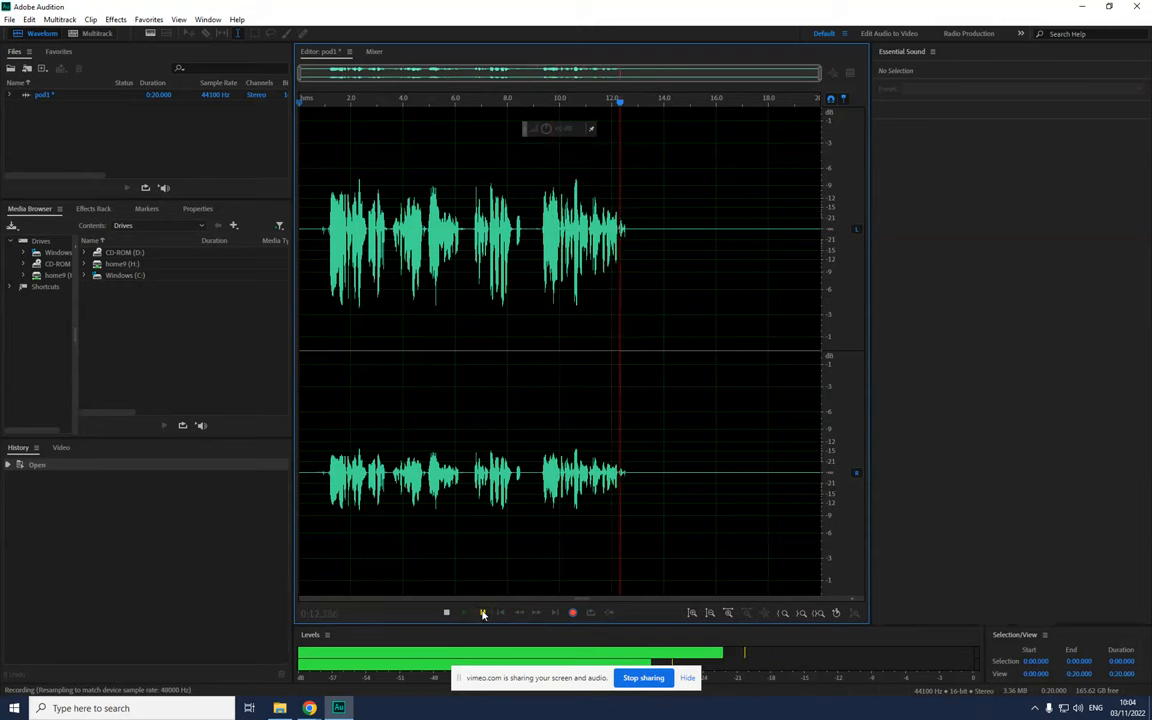
# - Stop the test recording, leaving a 12.565-second speech clip in pod1
pyautogui.click(446, 613)
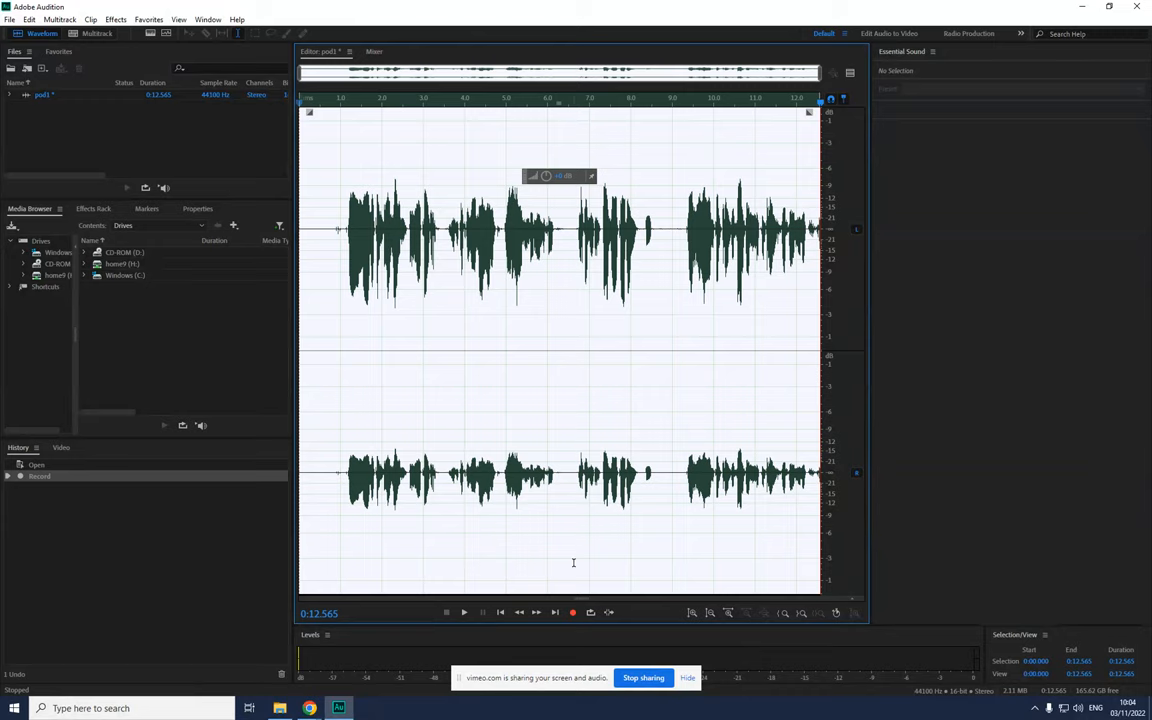
pyautogui.moveTo(638, 301)
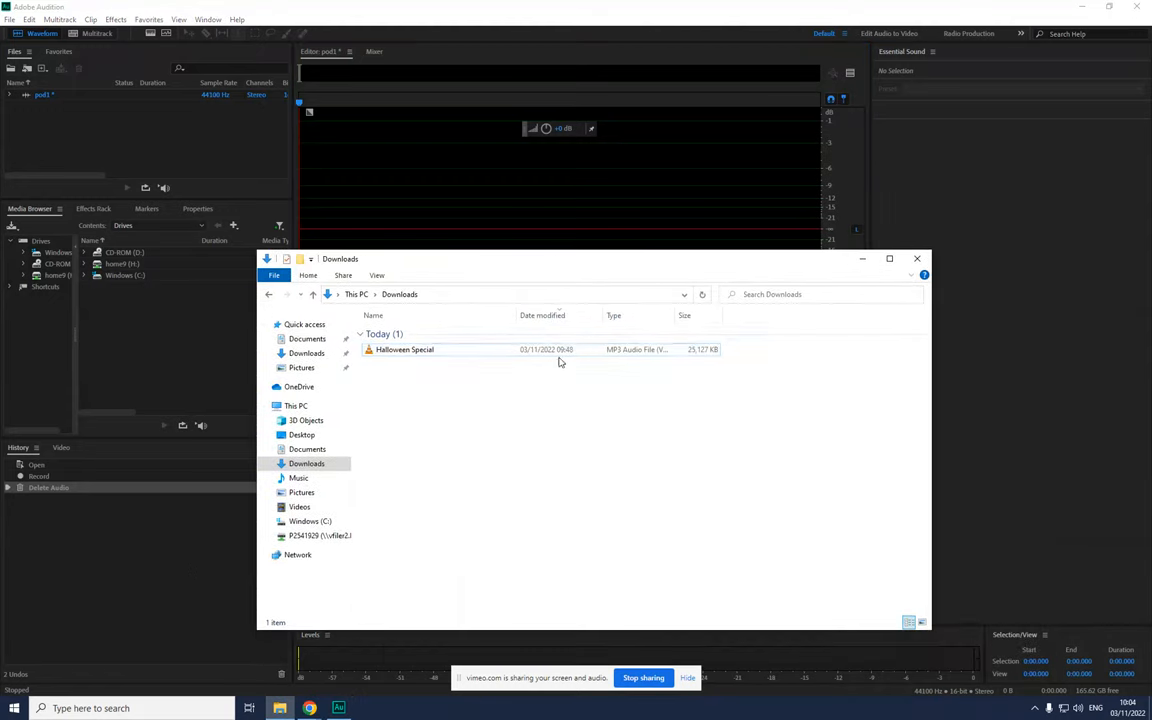
# - Drag Halloween Special.mp3 from Downloads into Audition's Files panel
pyautogui.click(405, 349)
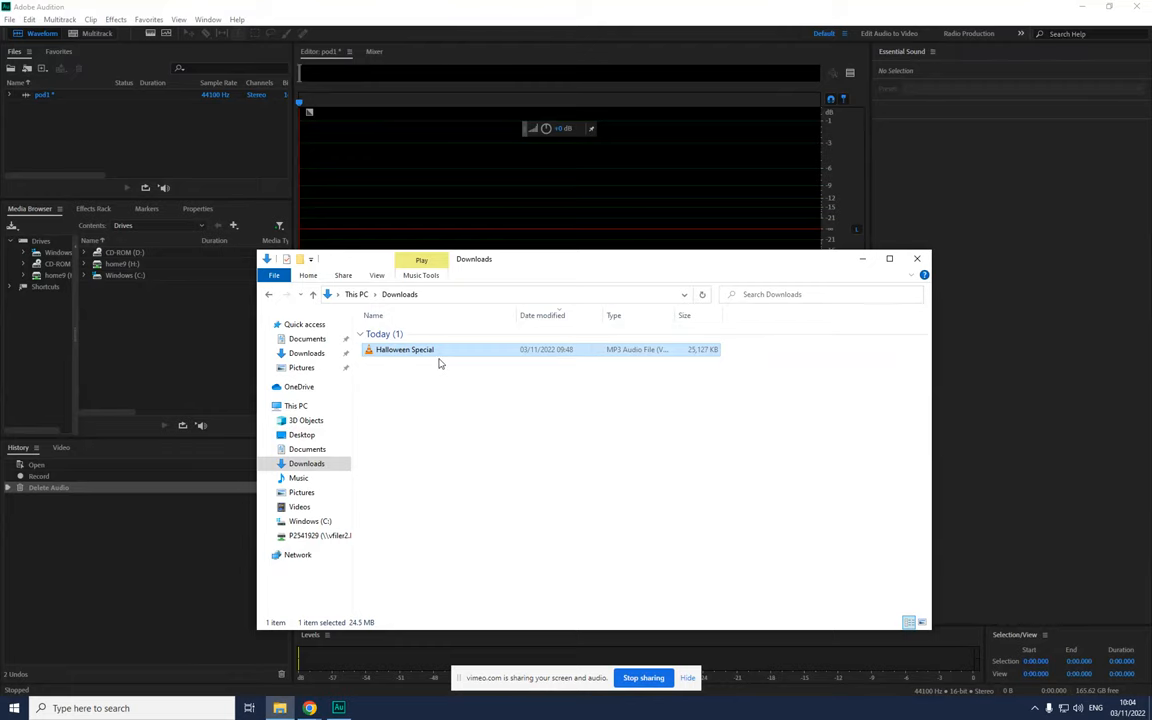
pyautogui.moveTo(405, 349); pyautogui.dragTo(408, 190)
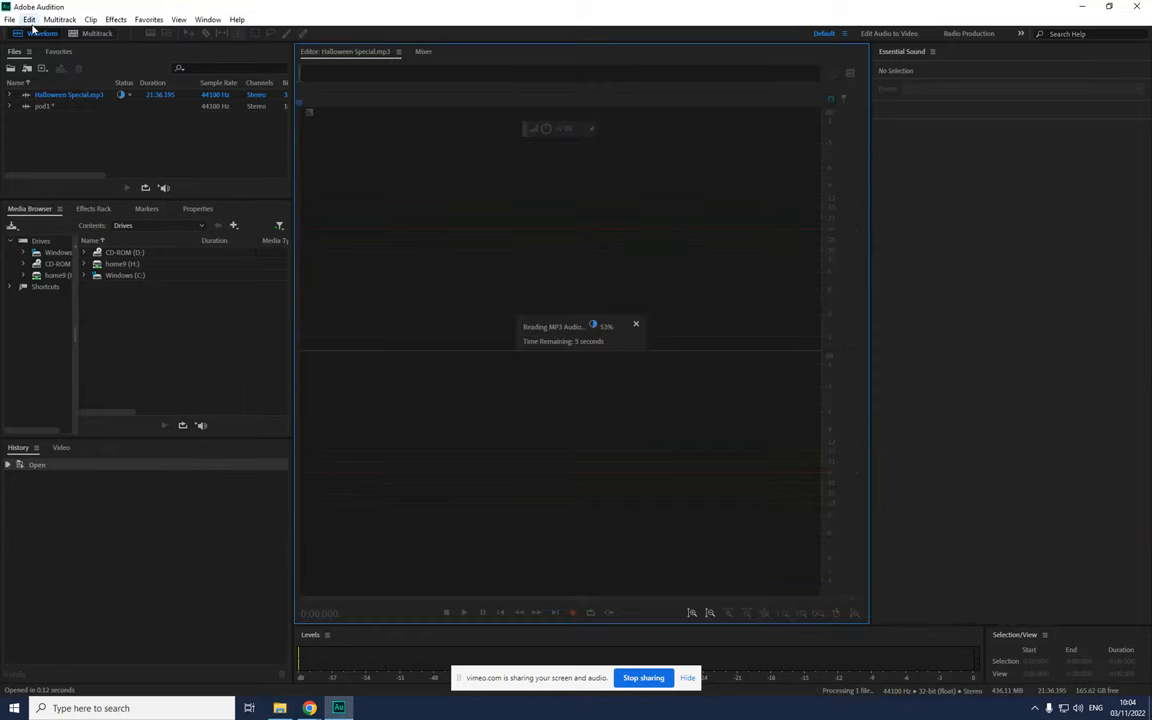
# - Let the Halloween Special MP3 finish loading its 21:36 waveform
pyautogui.click(9, 19)
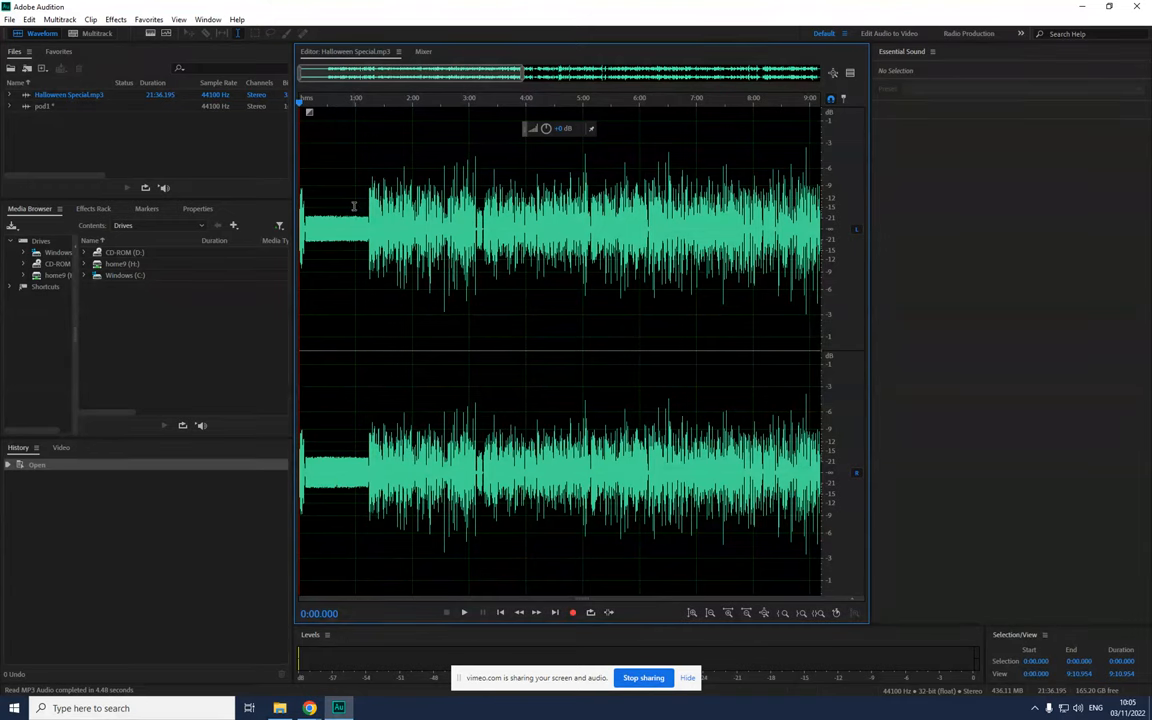
pyautogui.moveTo(332, 116)
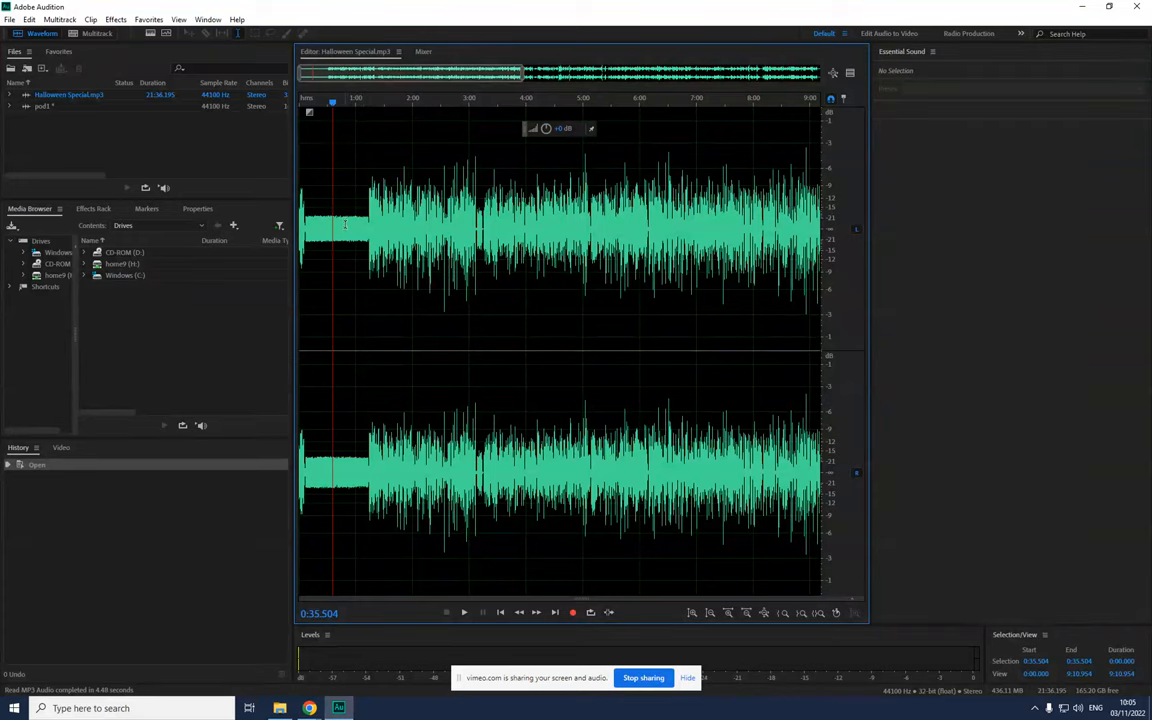
pyautogui.moveTo(336, 149)
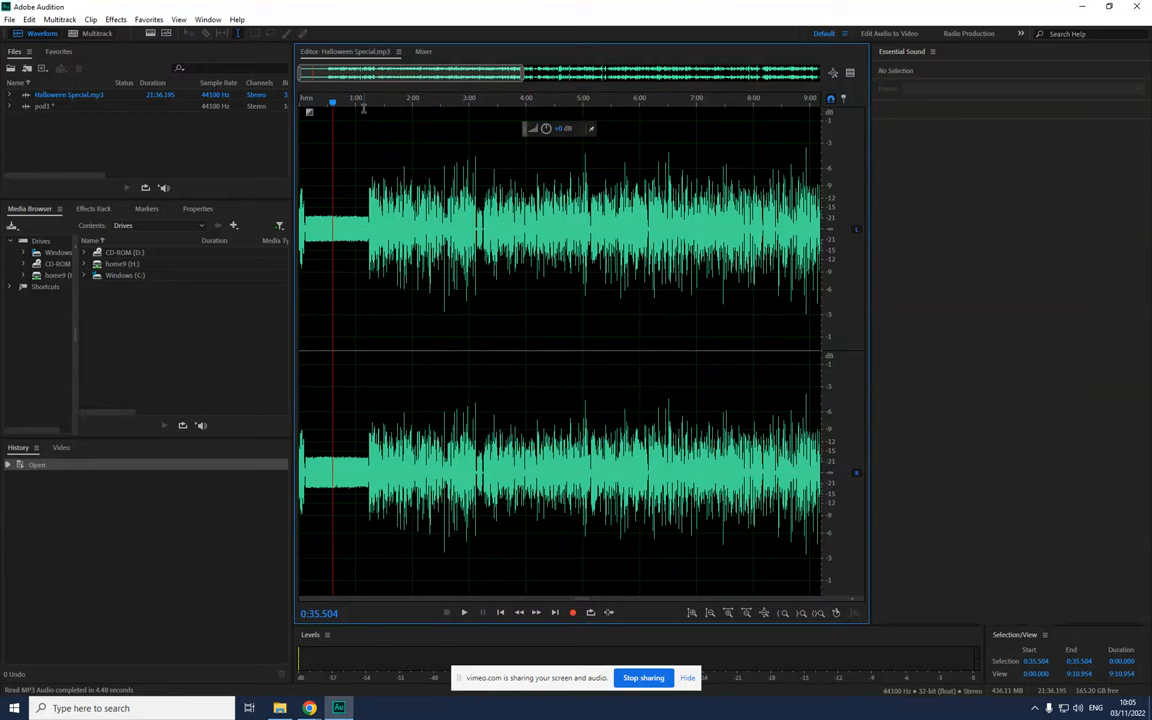
pyautogui.moveTo(558, 94)
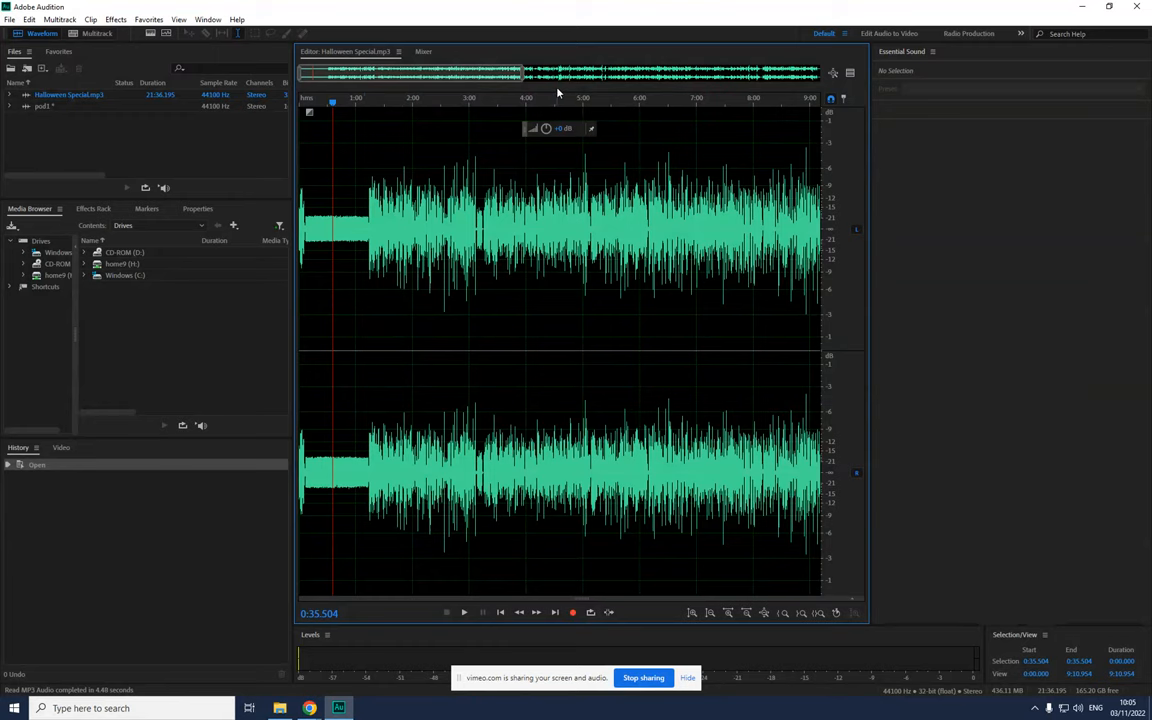
pyautogui.moveTo(417, 140)
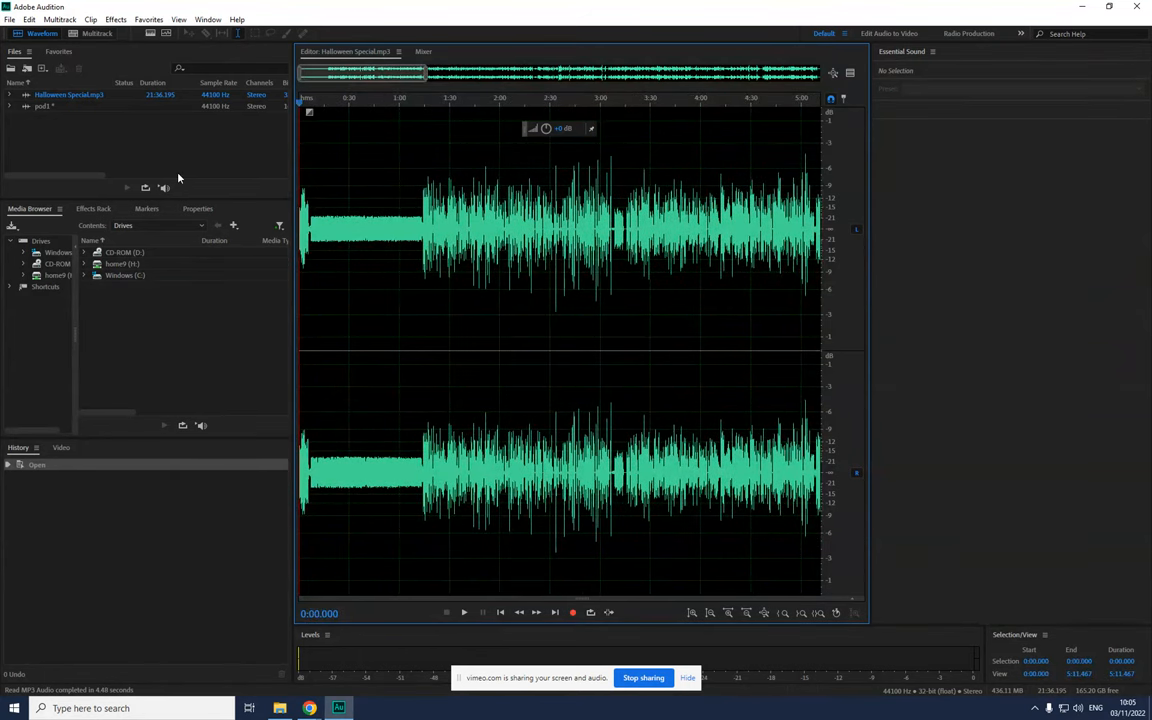
# - Zoom the waveform in on the opening 1:15 of intro music
pyautogui.click(463, 612)
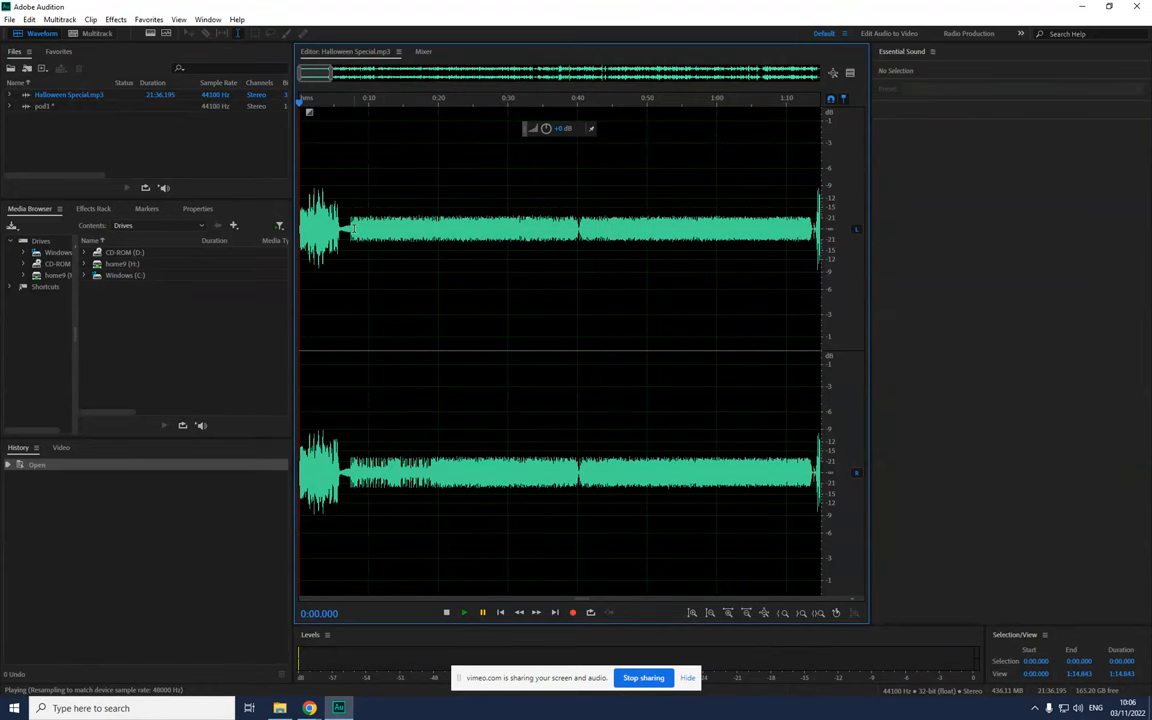
pyautogui.moveTo(326, 275)
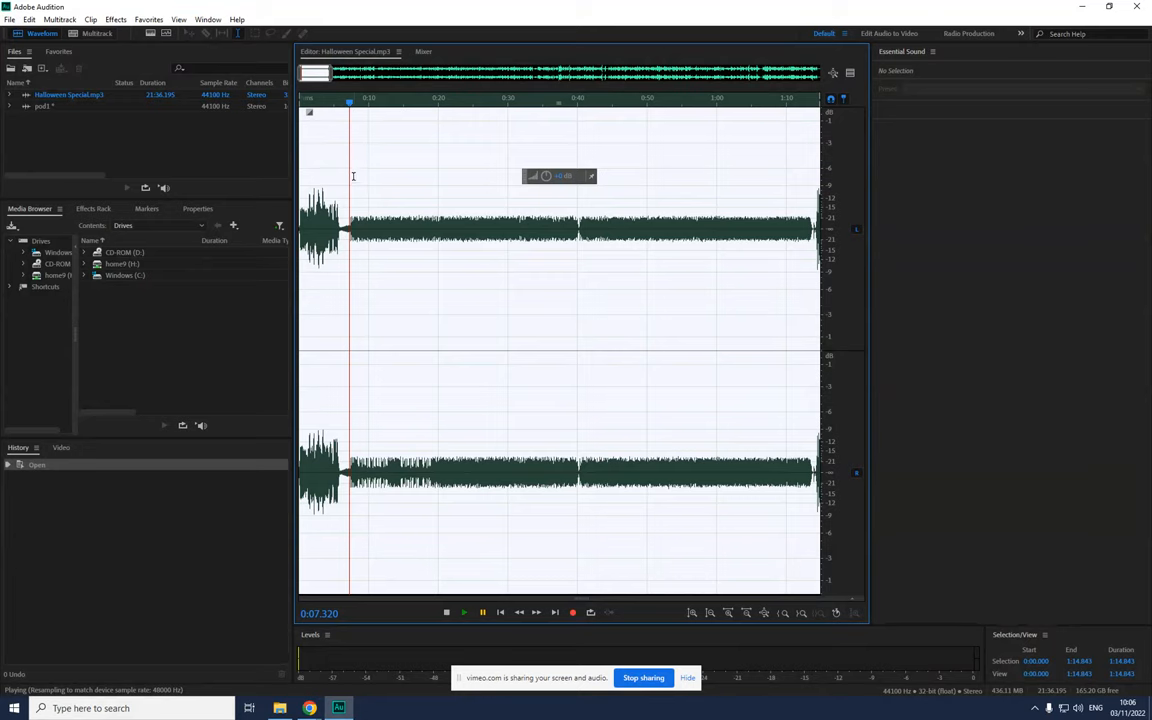
pyautogui.moveTo(410, 176)
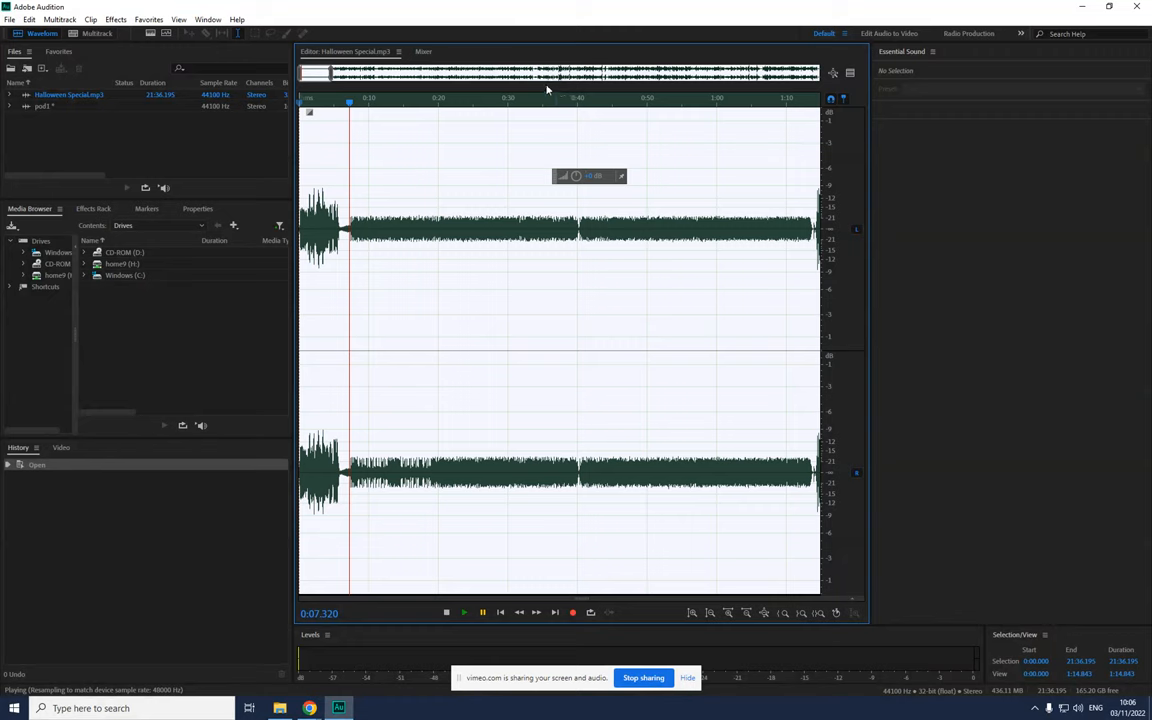
pyautogui.moveTo(665, 153)
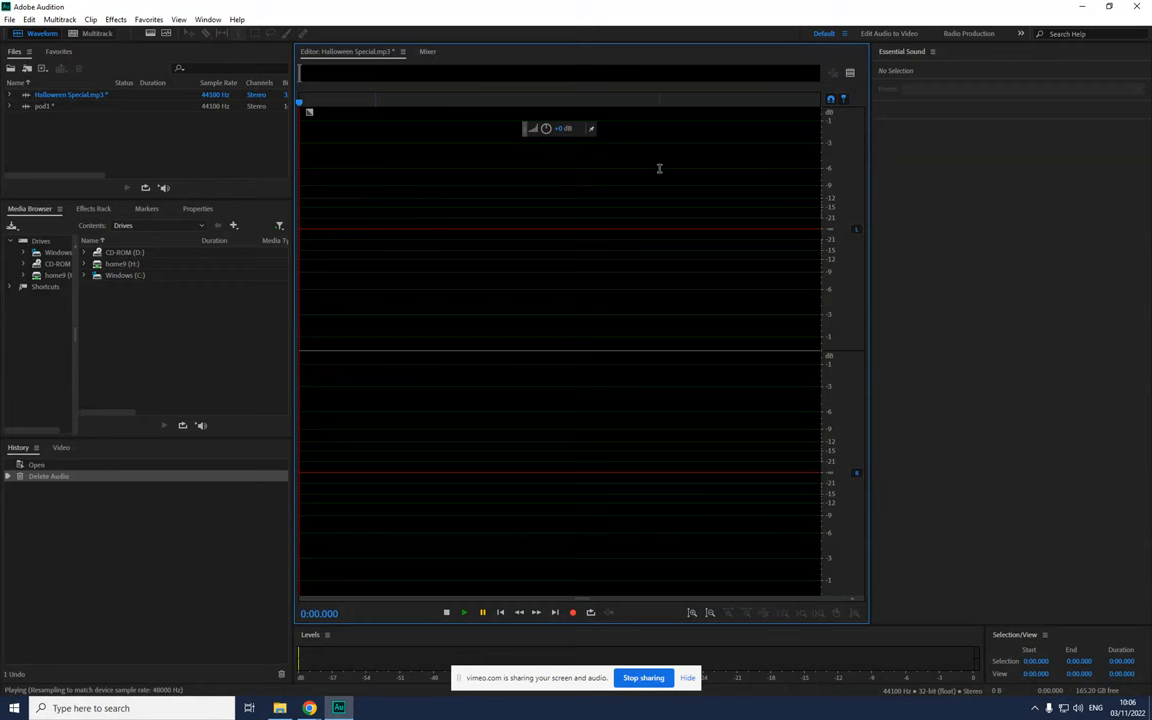
# - Delete the intro music region, shortening the recording to 20:28
pyautogui.click(29, 19)
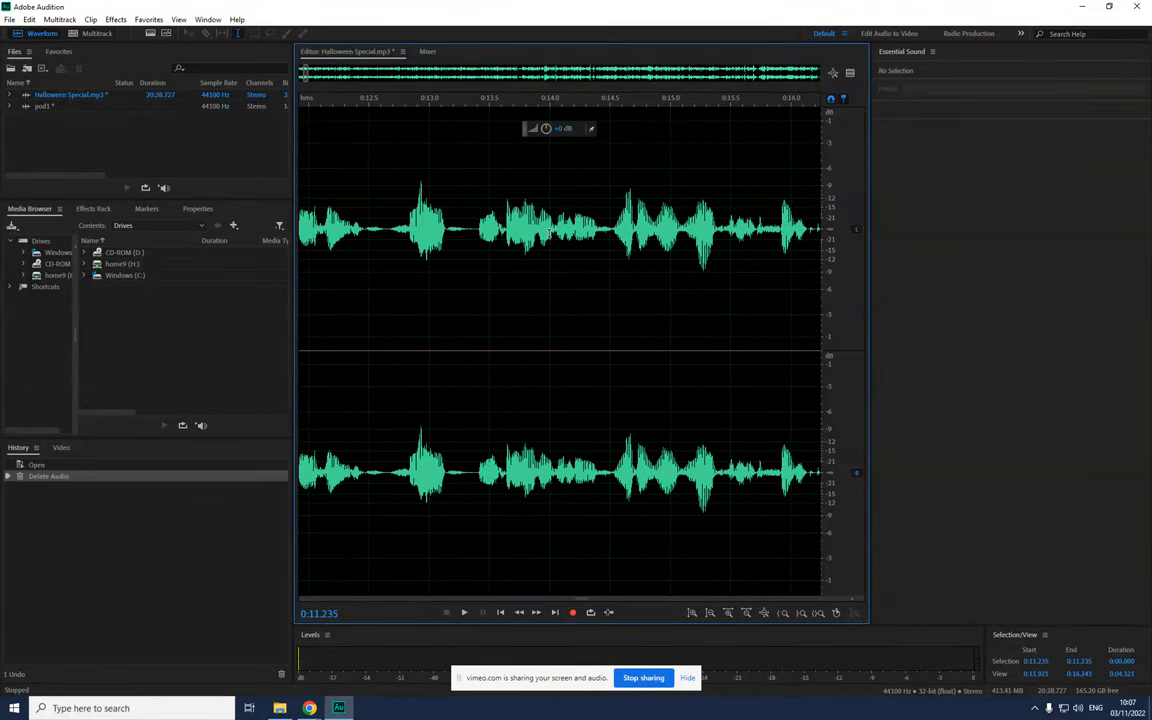
pyautogui.moveTo(446, 243)
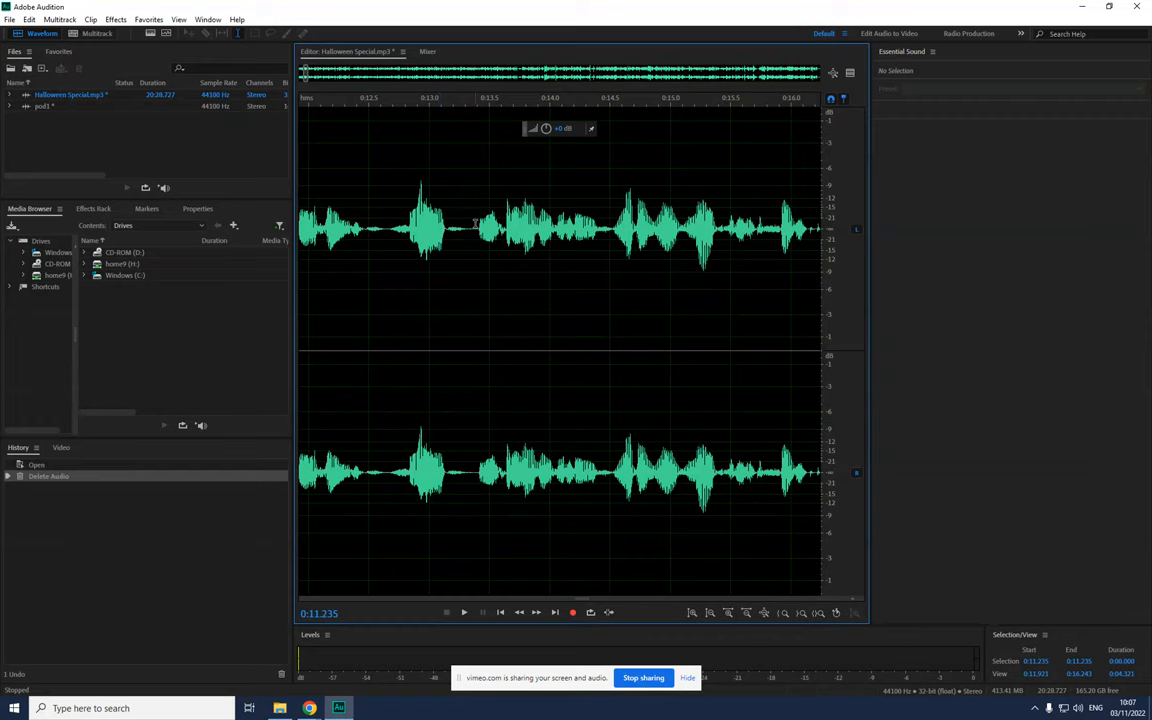
pyautogui.moveTo(497, 312)
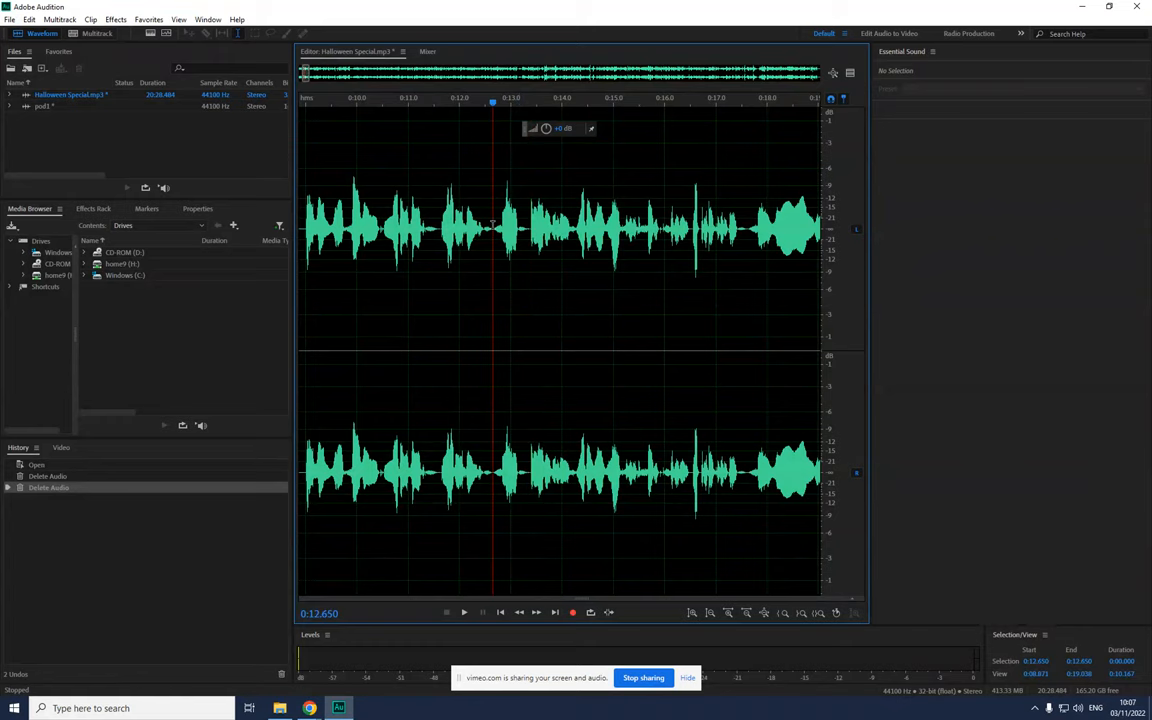
# - Delete the spoken mistake near the 0:12 mark
pyautogui.click(463, 612)
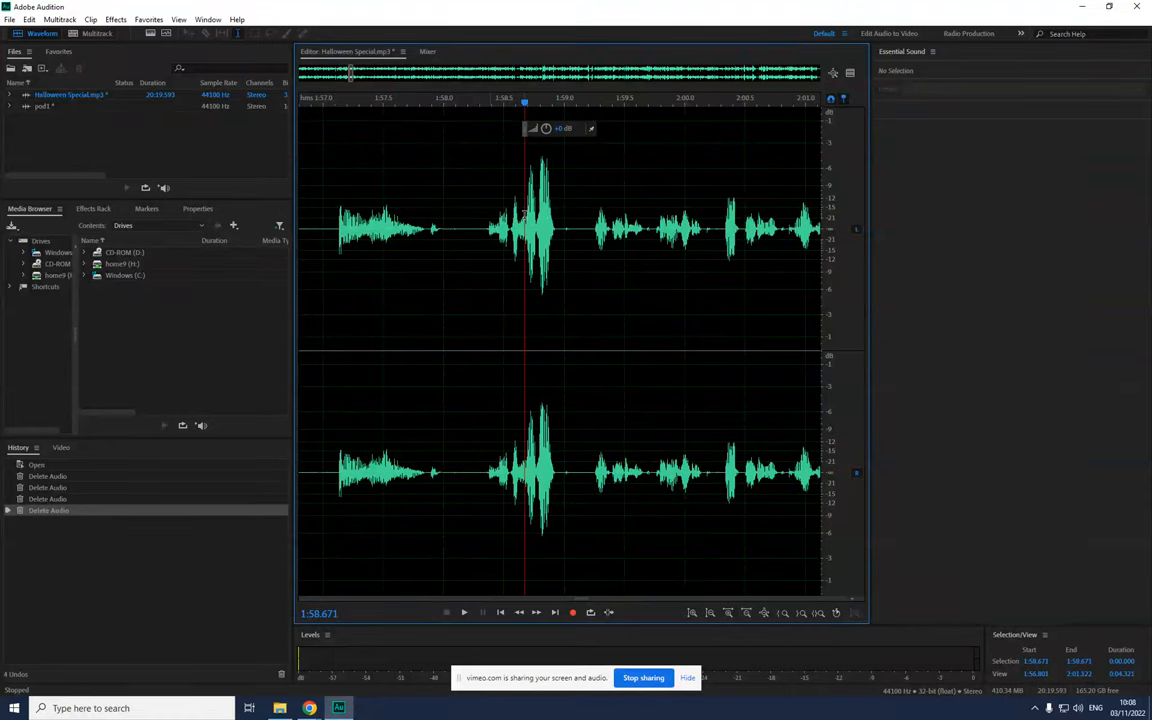
# - Play back the edited spot near 1:58 to check the cuts, then stop
pyautogui.click(463, 612)
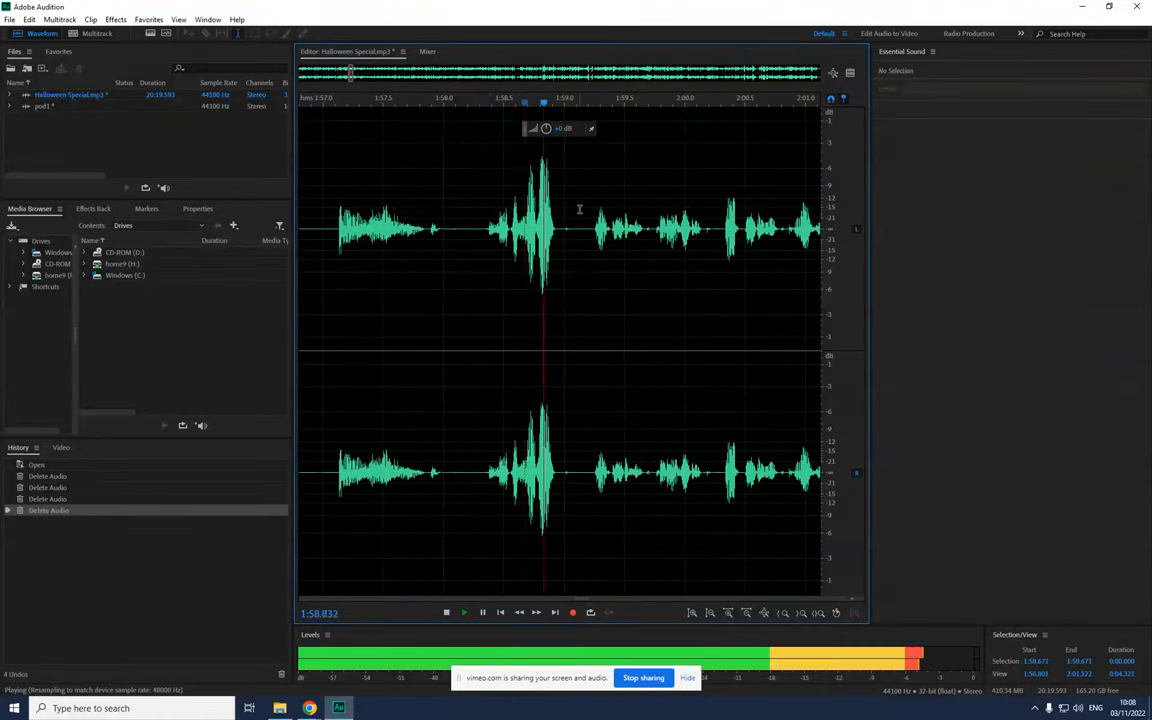
pyautogui.click(447, 612)
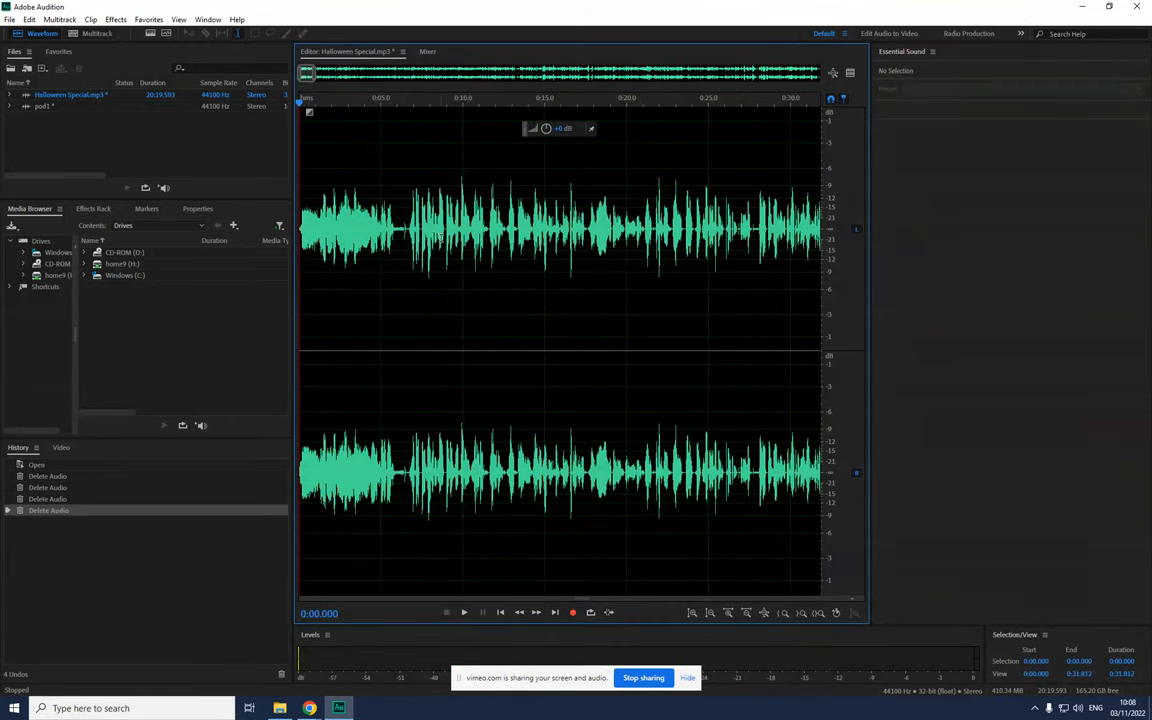
pyautogui.moveTo(387, 318)
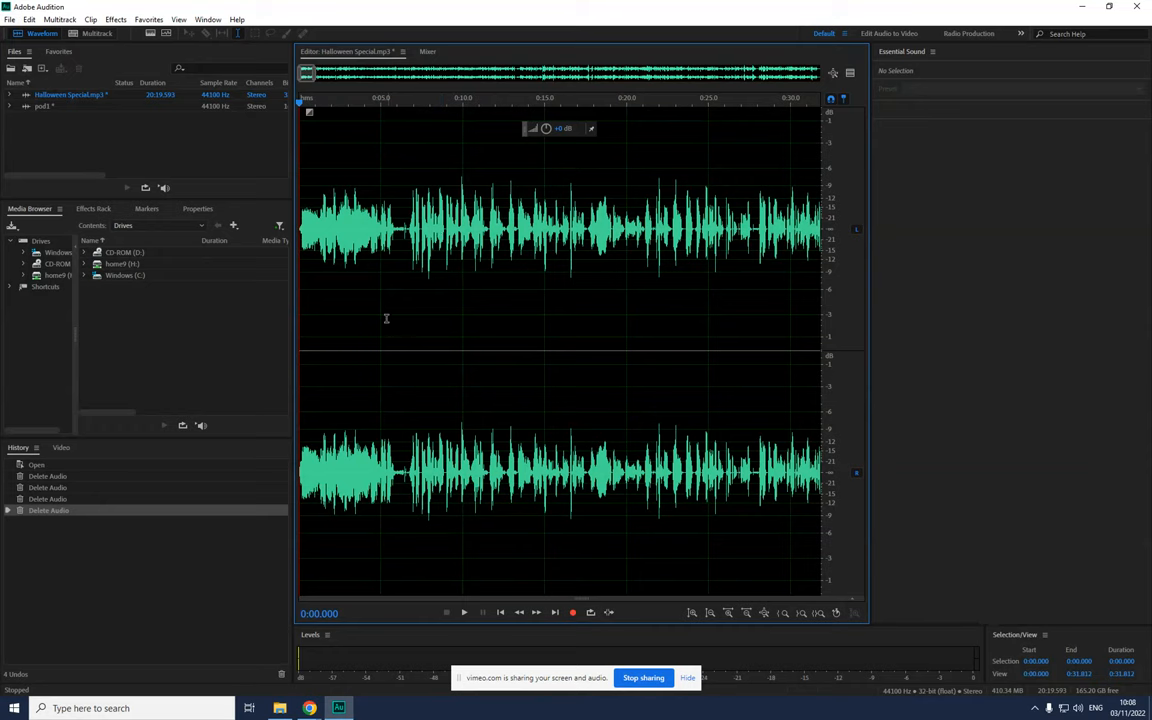
pyautogui.moveTo(384, 167)
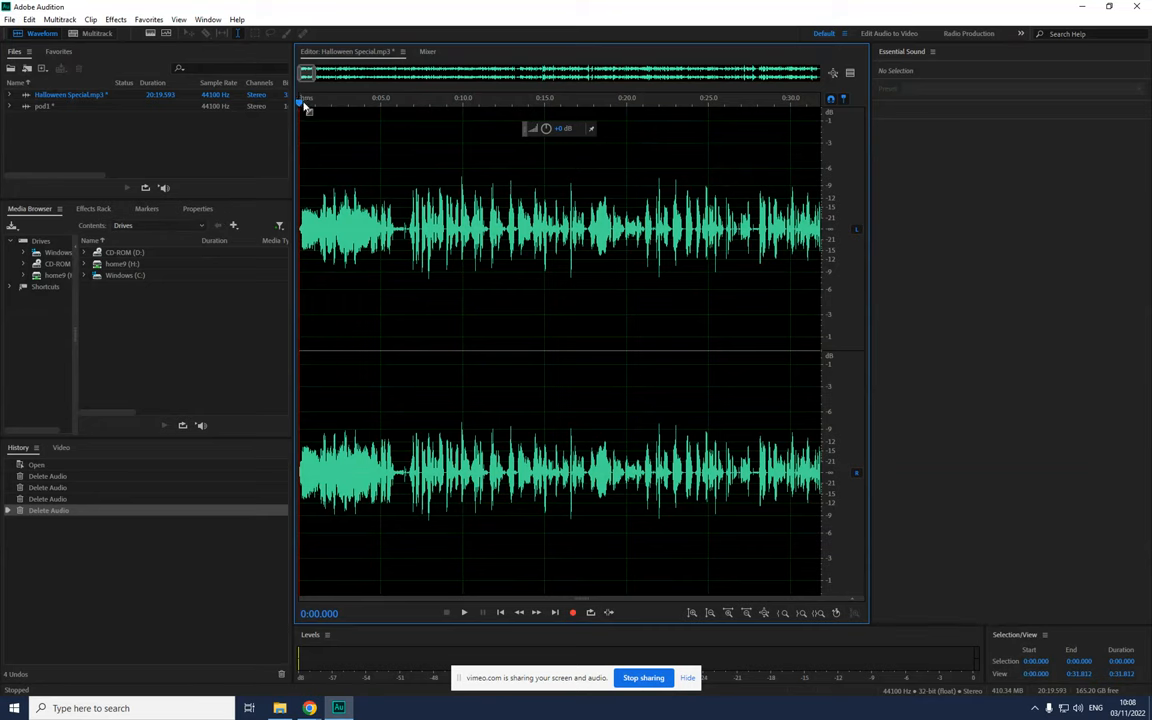
pyautogui.click(115, 19)
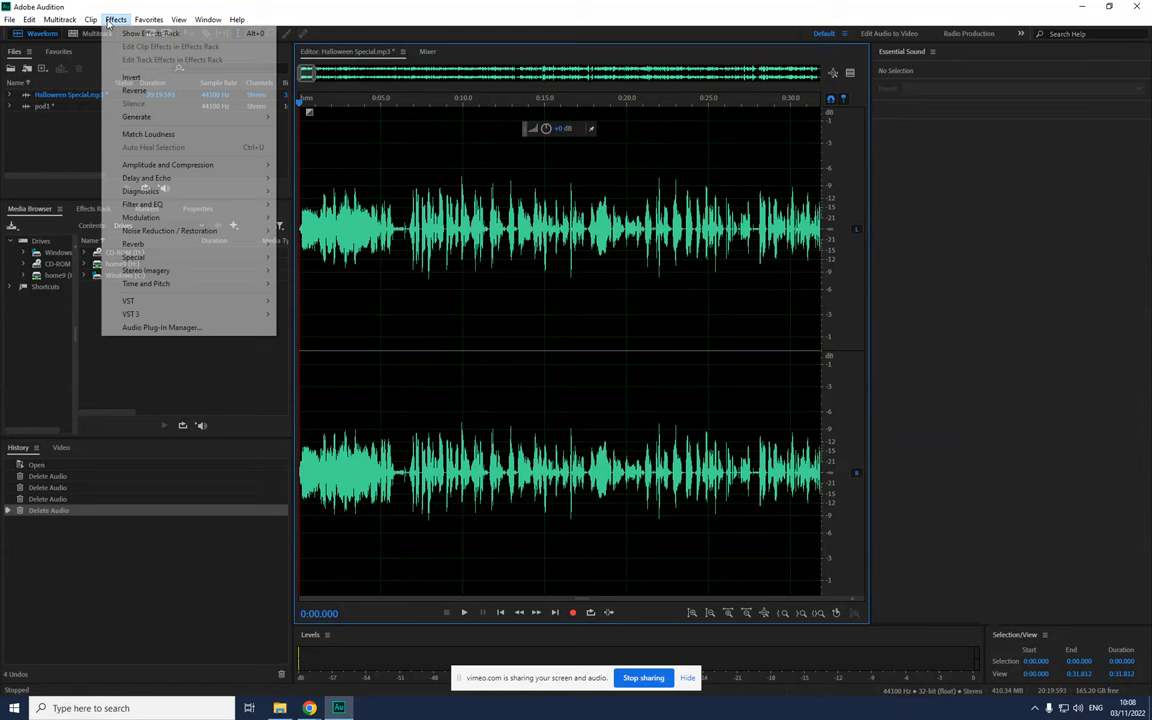
pyautogui.click(179, 19)
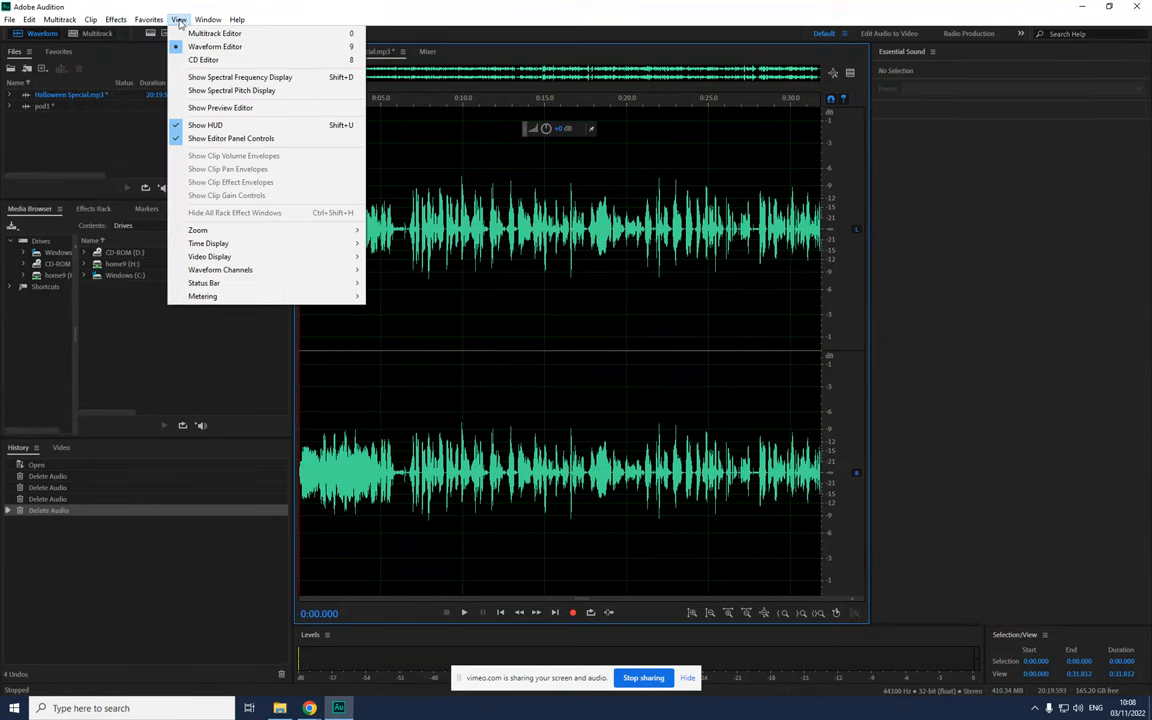
pyautogui.click(115, 19)
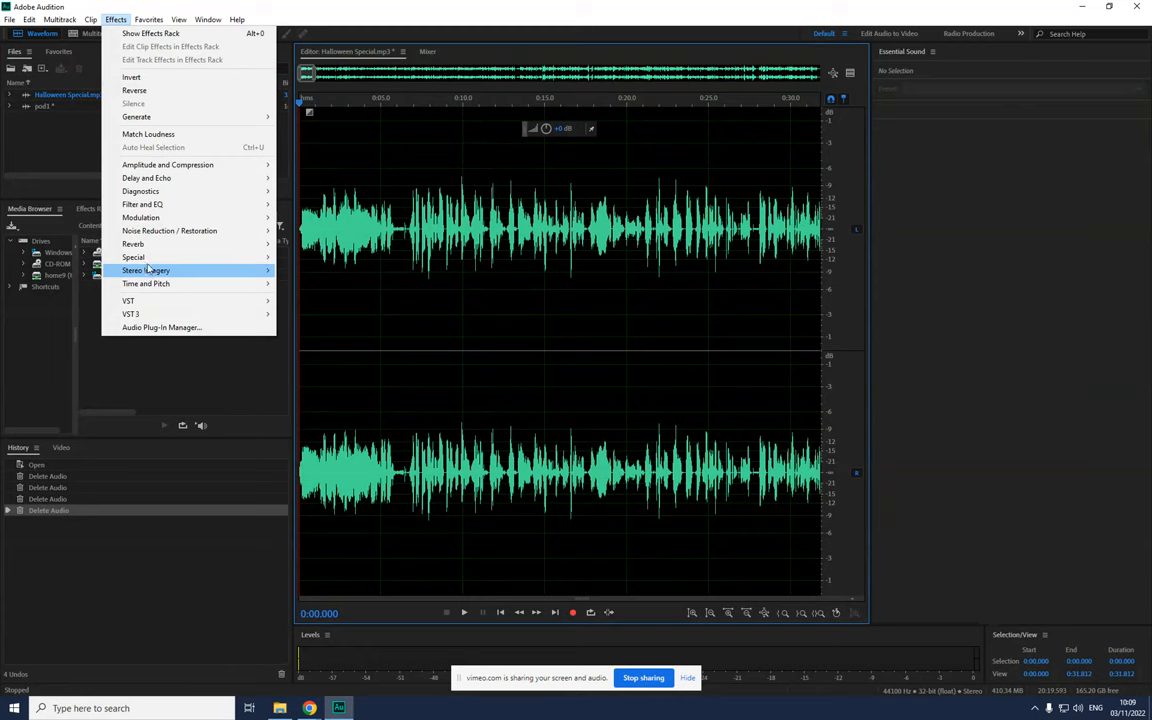
pyautogui.moveTo(180, 170)
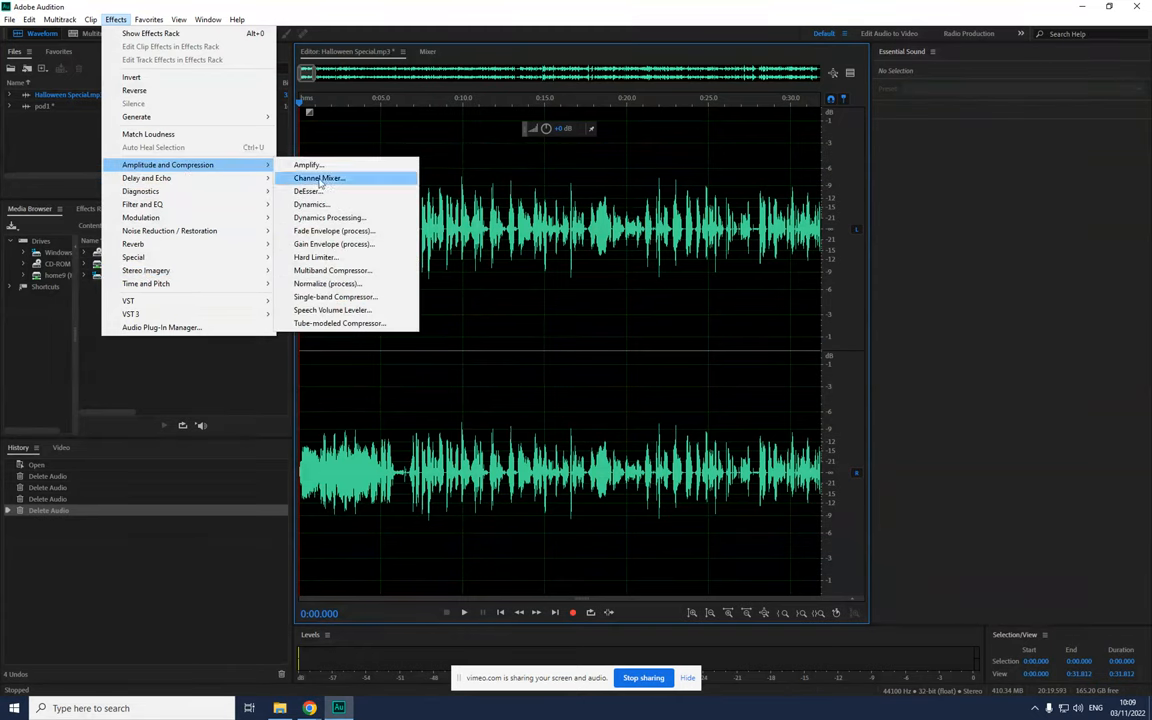
pyautogui.moveTo(327, 283)
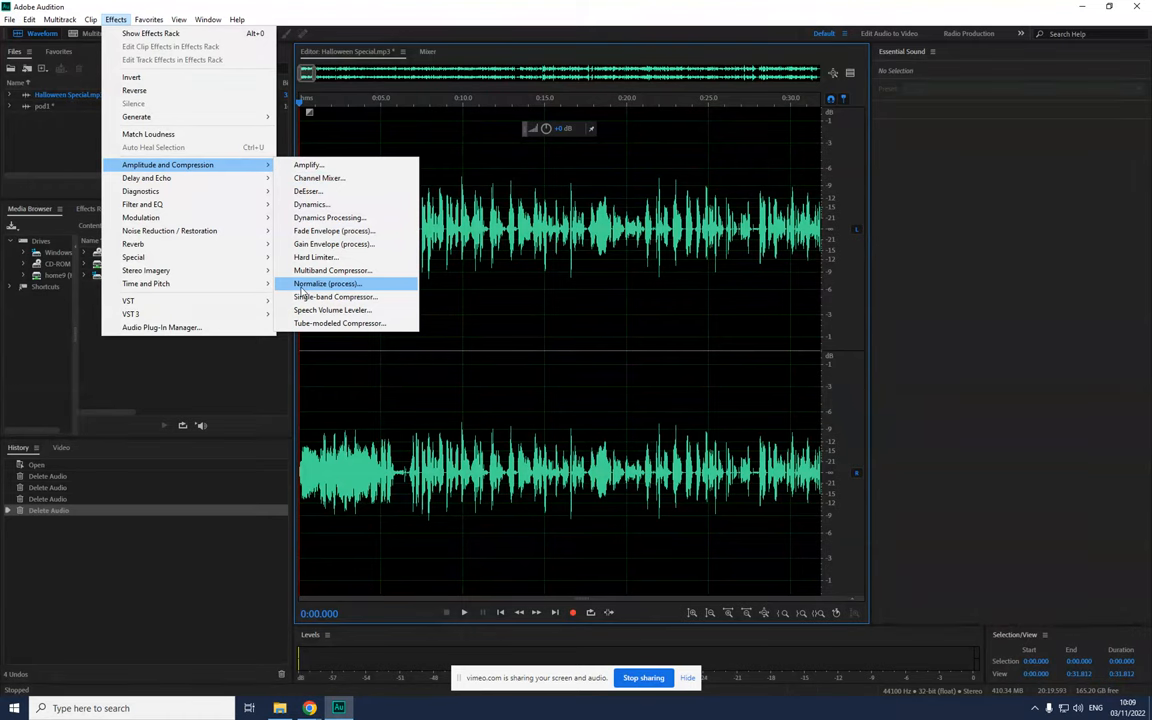
pyautogui.moveTo(148, 134)
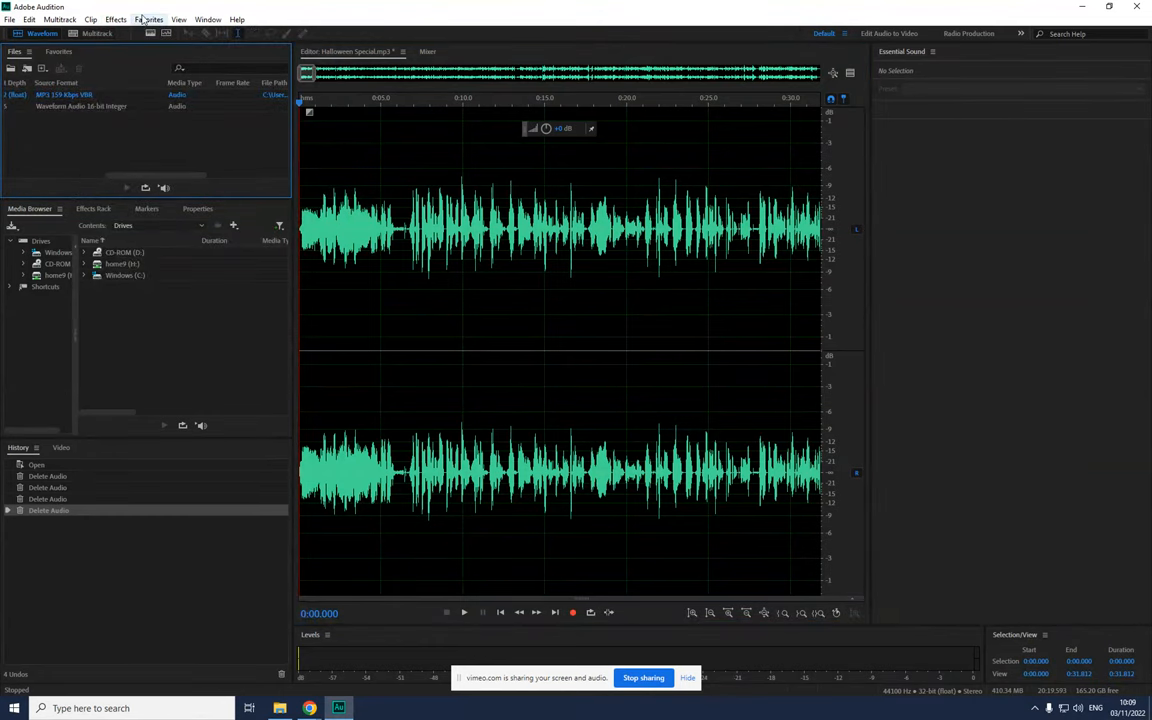
# - Apply the Normalize to -3 dB favourite, then check playback at roughly 3, 6 and 10 seconds
pyautogui.click(148, 19)
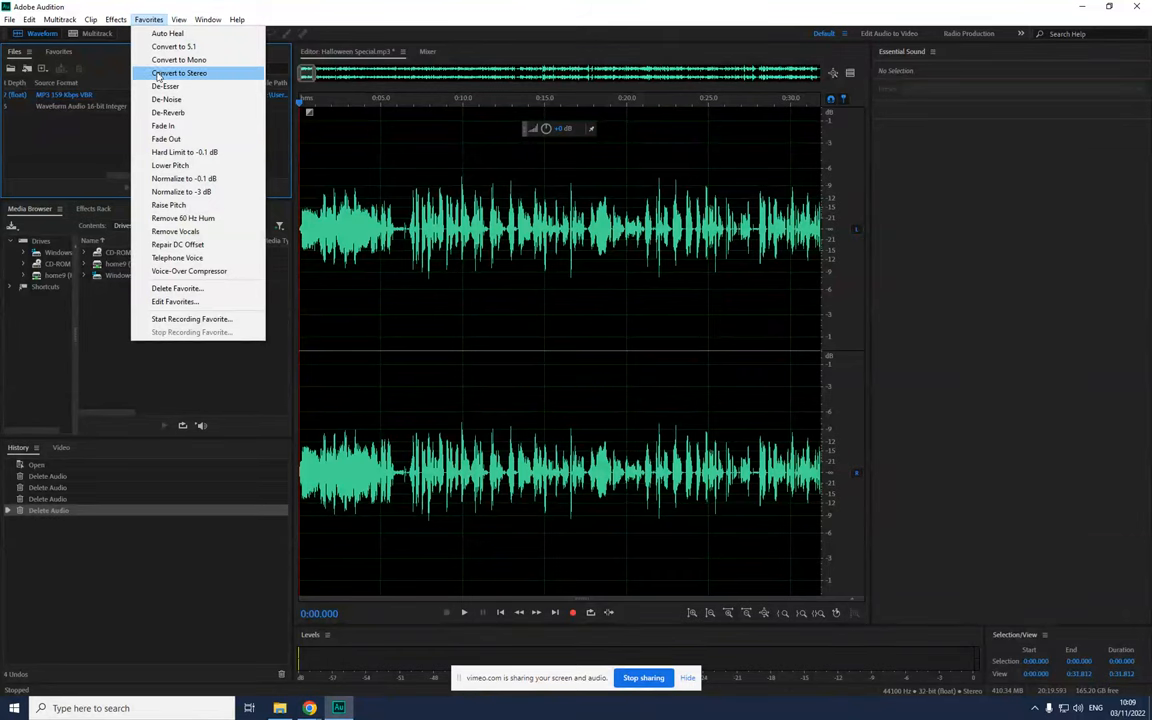
pyautogui.moveTo(181, 191)
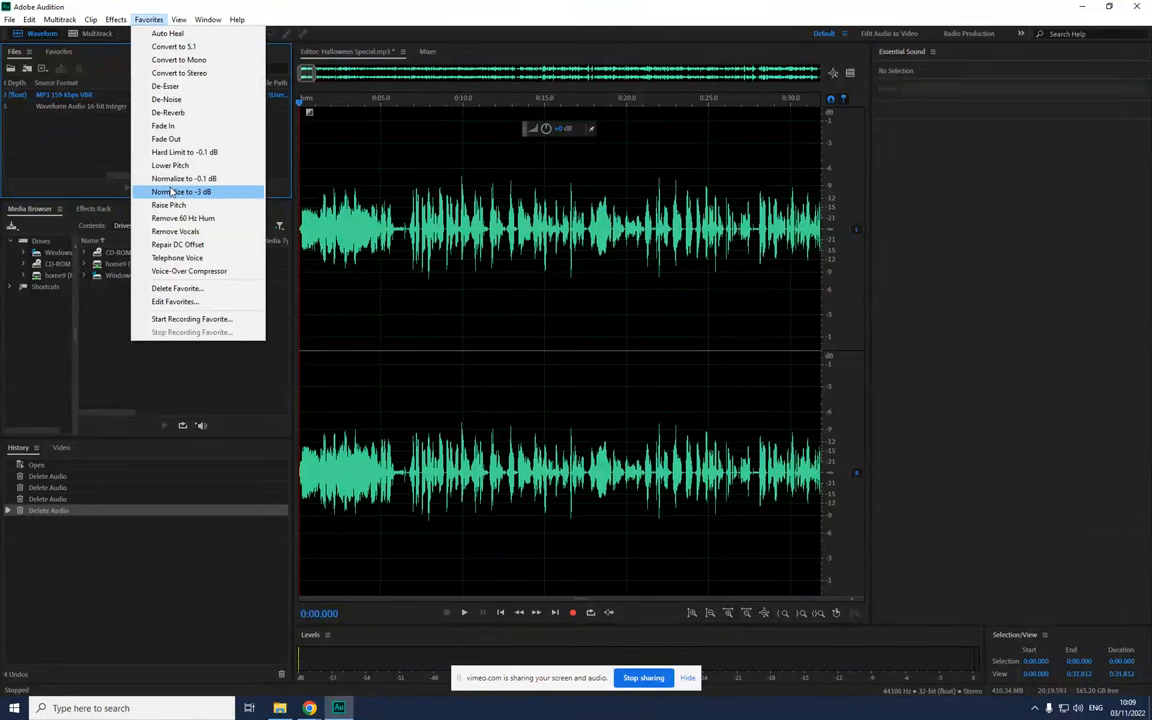
pyautogui.click(181, 191)
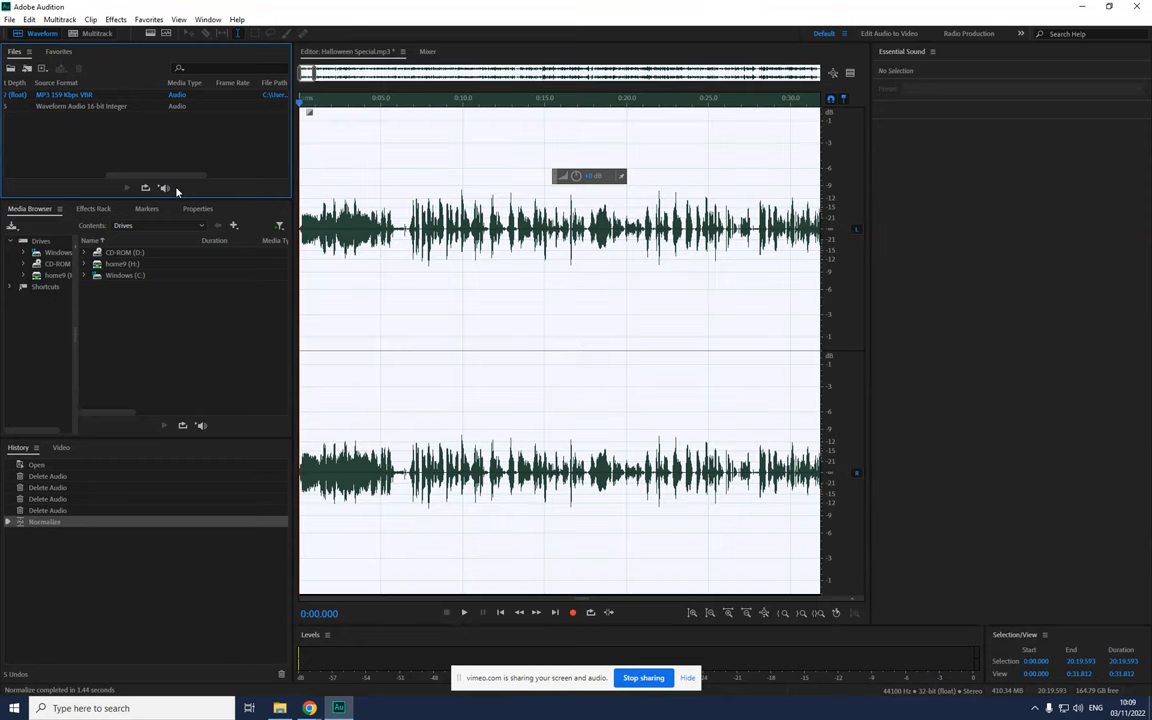
pyautogui.click(345, 105)
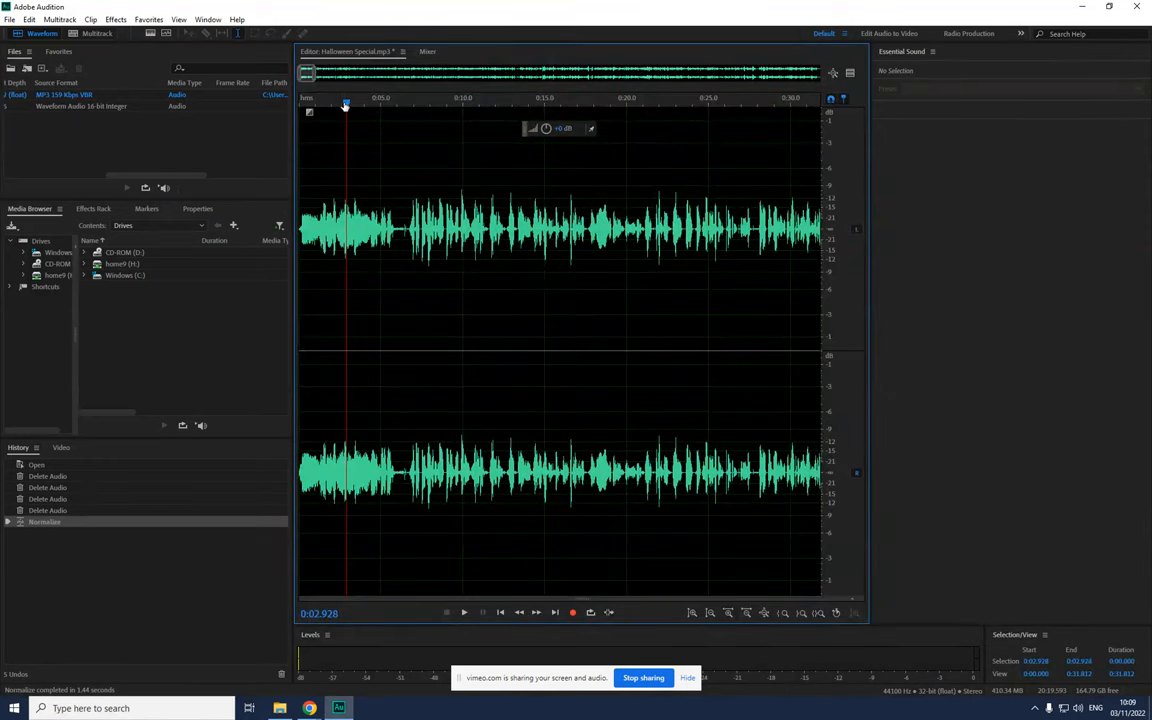
pyautogui.click(405, 103)
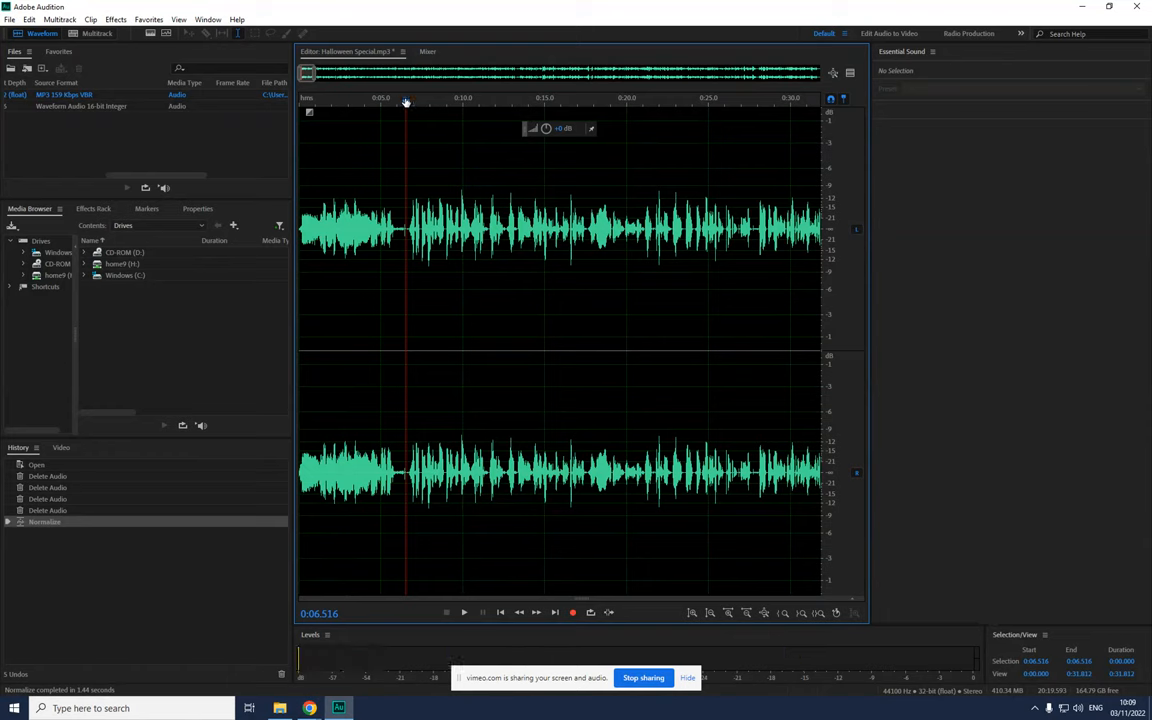
pyautogui.click(463, 612)
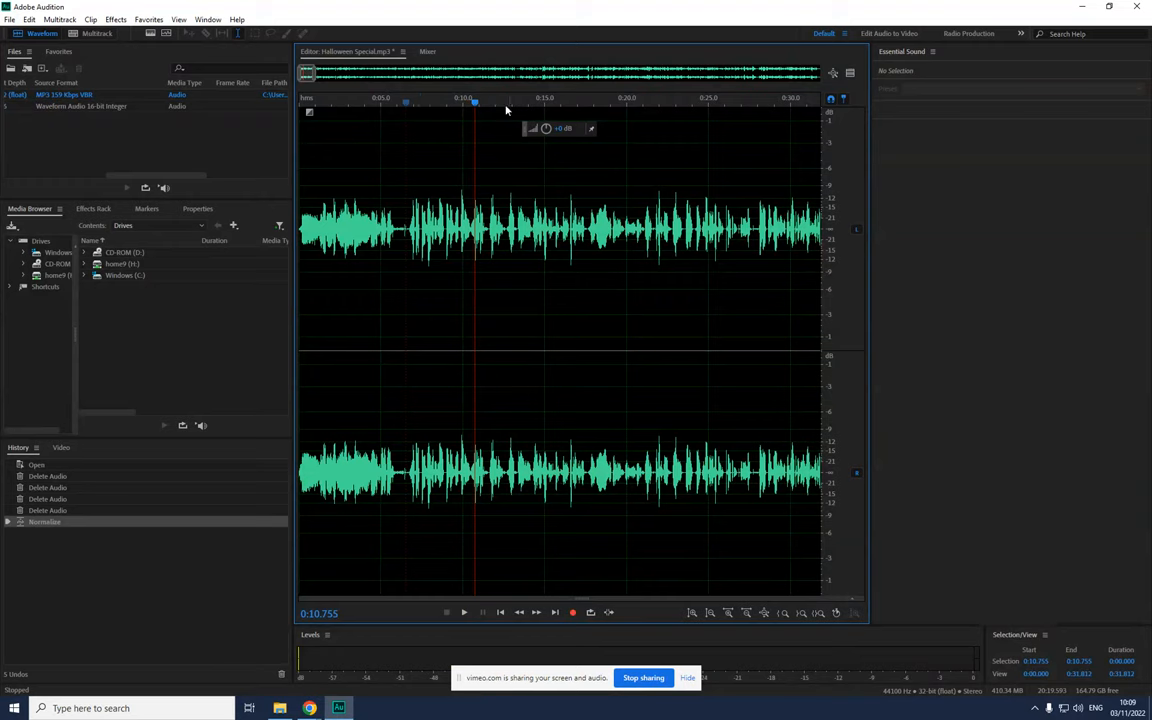
pyautogui.click(9, 19)
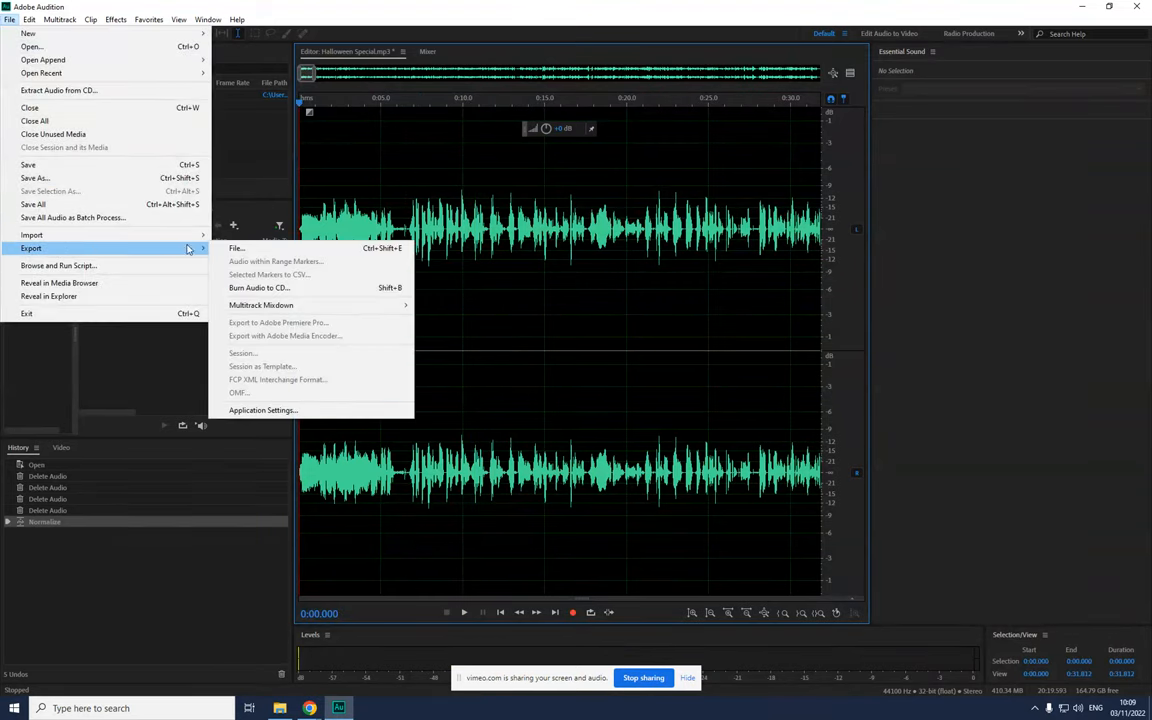
pyautogui.click(237, 248)
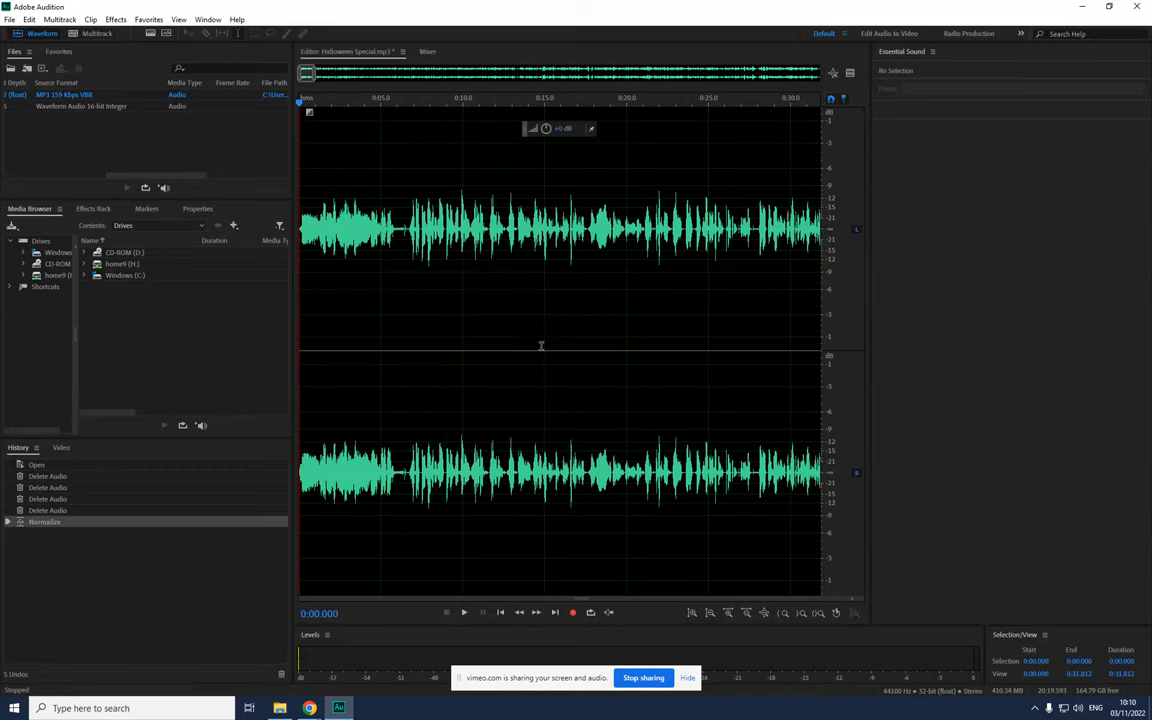
pyautogui.moveTo(541, 345)
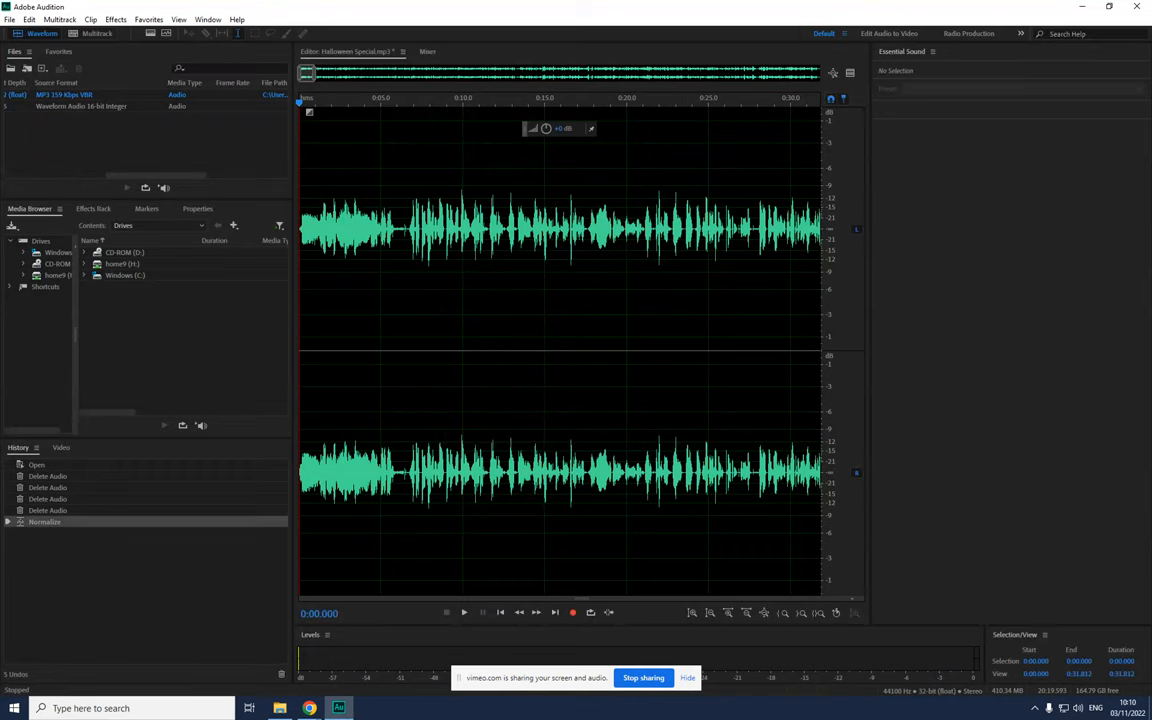